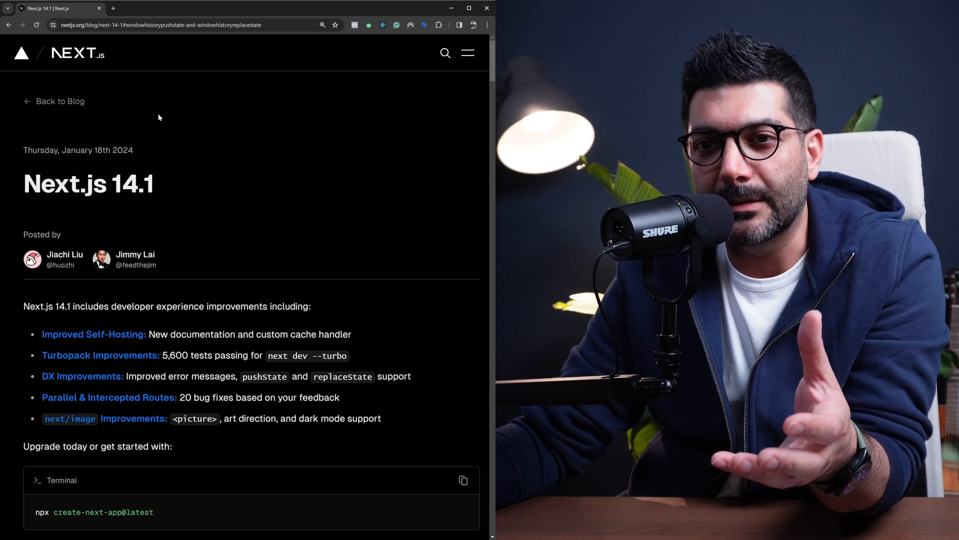
{"action": "mouse_move", "coordinate": [144, 114]}
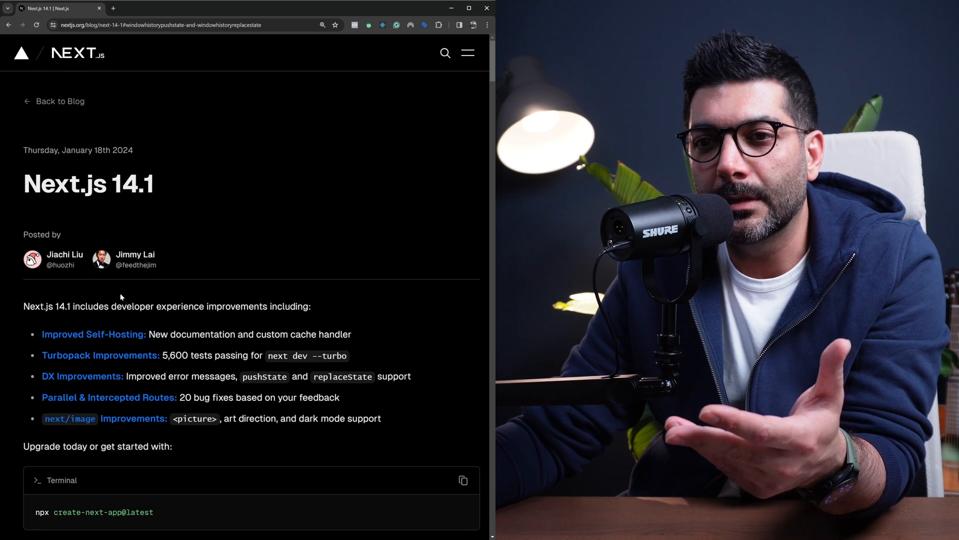
Step: Browse the intro and jump through the Improved Self-Hosting and Turbopack Improvements sections
{"action": "double_click", "coordinate": [141, 306]}
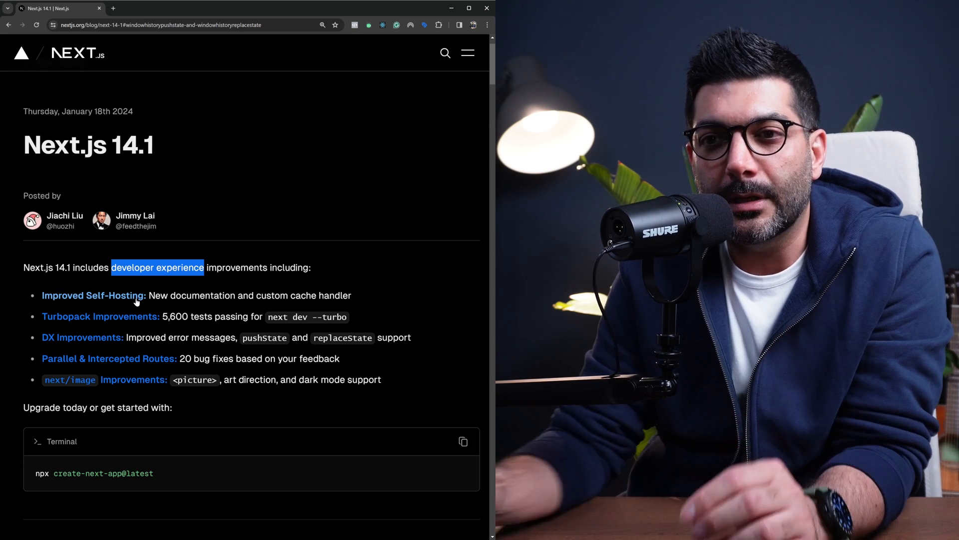
{"action": "left_click", "coordinate": [94, 295]}
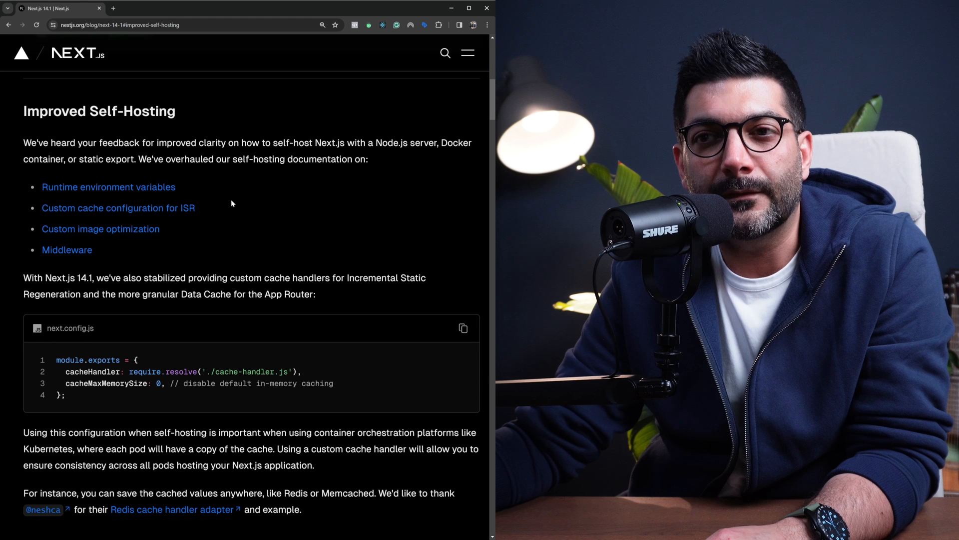
{"action": "mouse_move", "coordinate": [280, 217]}
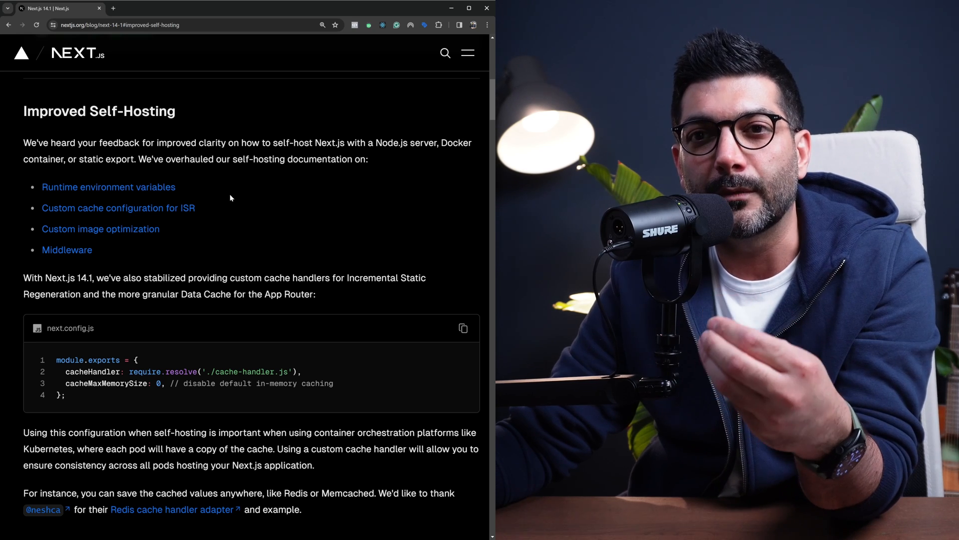
{"action": "scroll", "scroll_direction": "up", "scroll_amount": 3}
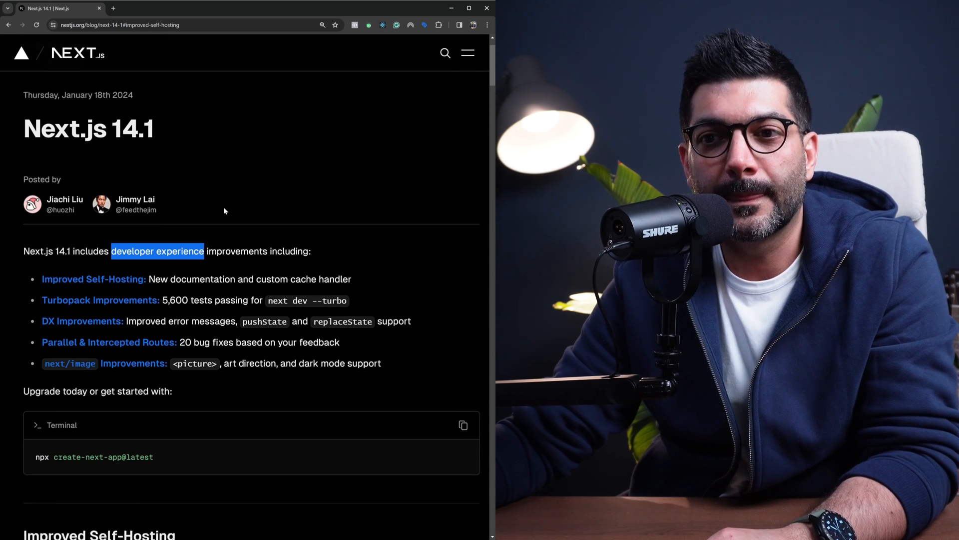
{"action": "scroll", "scroll_direction": "down", "scroll_amount": 3}
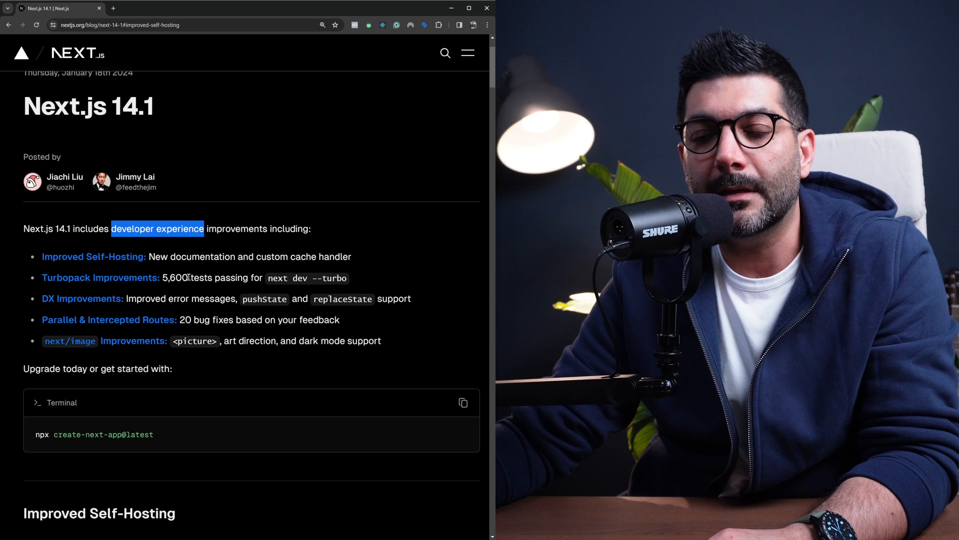
{"action": "left_click", "coordinate": [100, 277]}
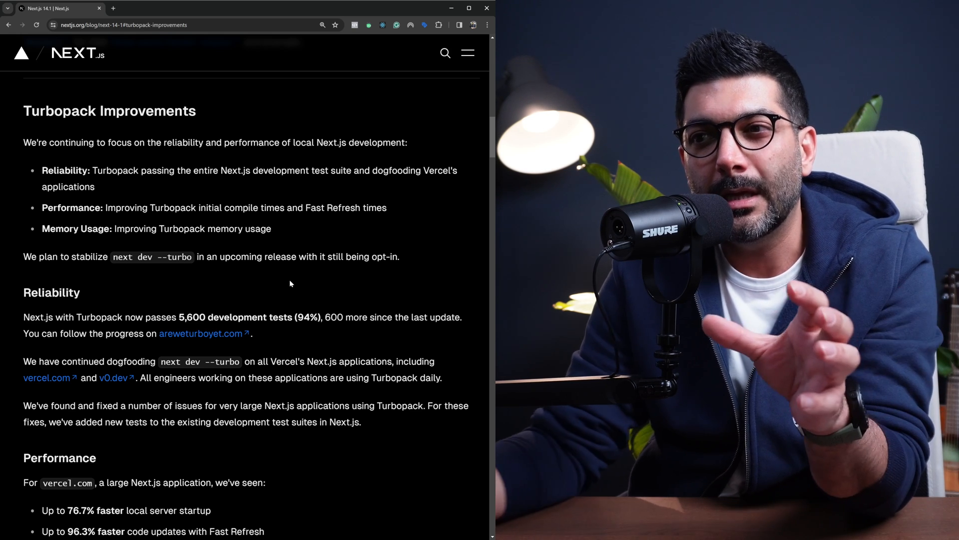
{"action": "double_click", "coordinate": [384, 257]}
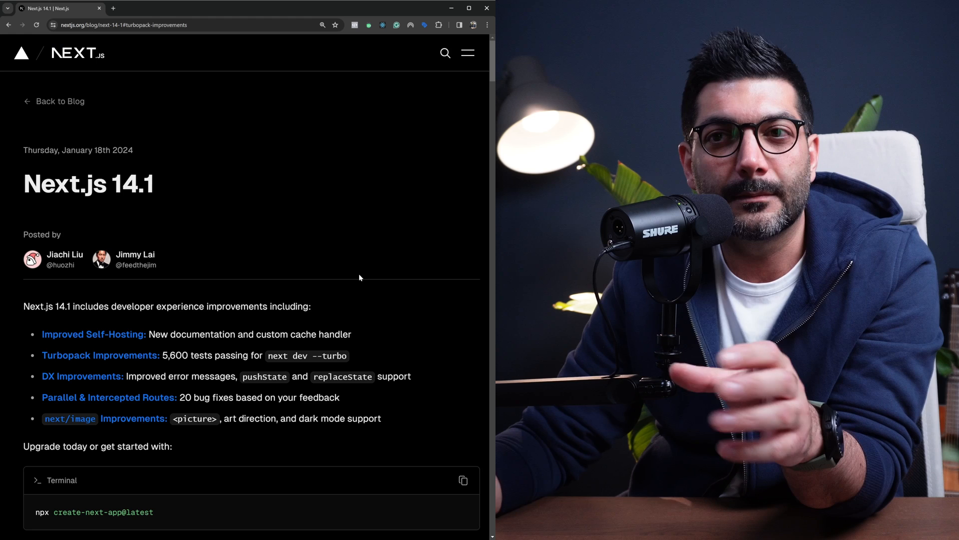
Step: Jump to Developer Experience Improvements and read down past the error overlay examples toward the pushState notes
{"action": "left_click", "coordinate": [82, 376]}
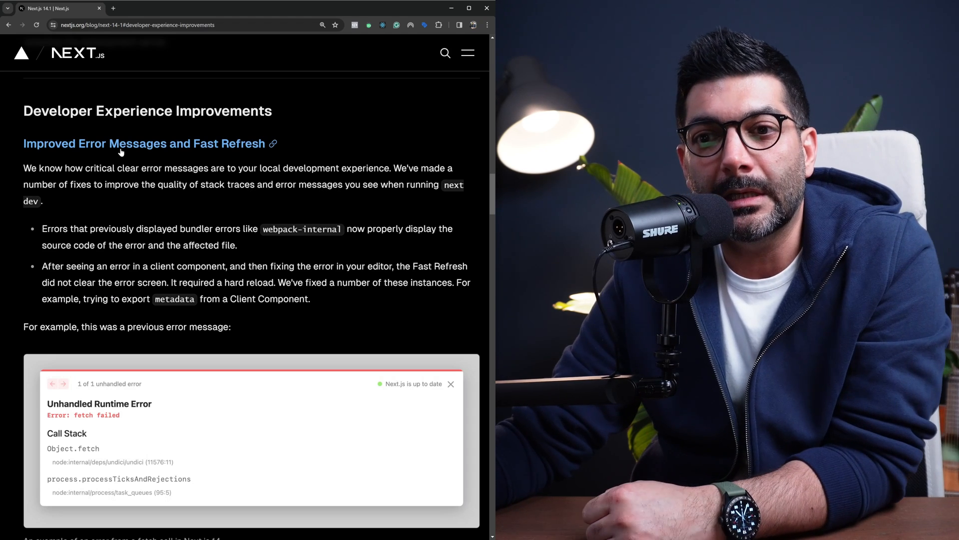
{"action": "scroll", "scroll_direction": "down", "scroll_amount": 3}
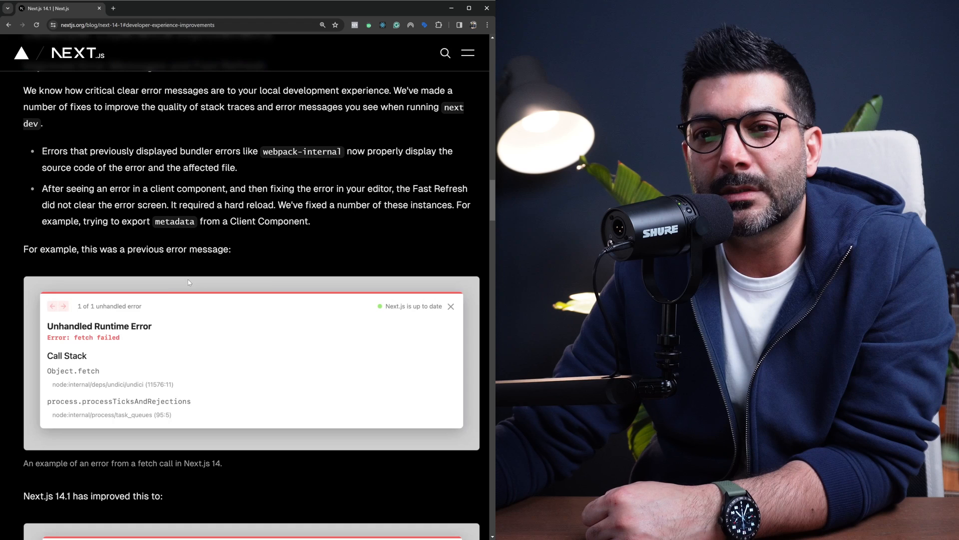
{"action": "scroll", "scroll_direction": "down", "scroll_amount": 3}
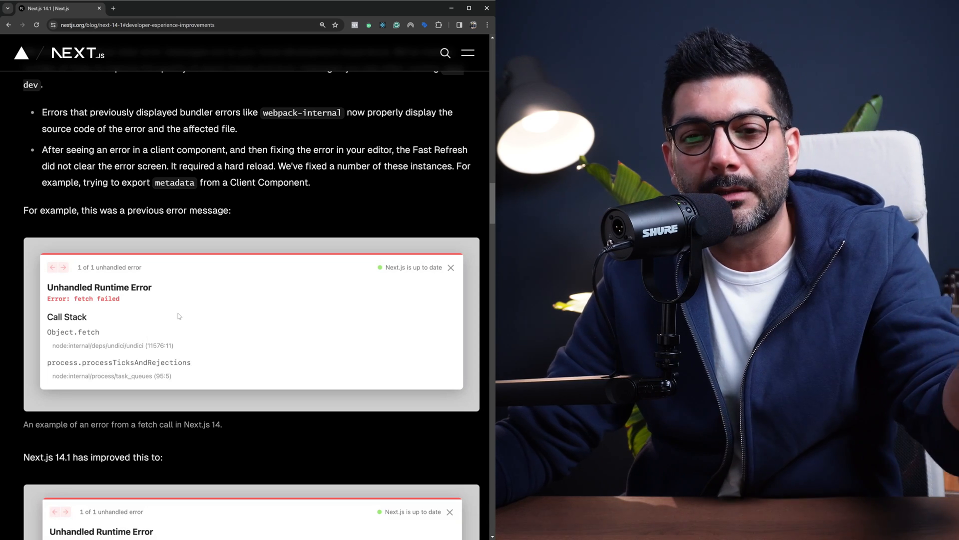
{"action": "scroll", "scroll_direction": "down", "scroll_amount": 3}
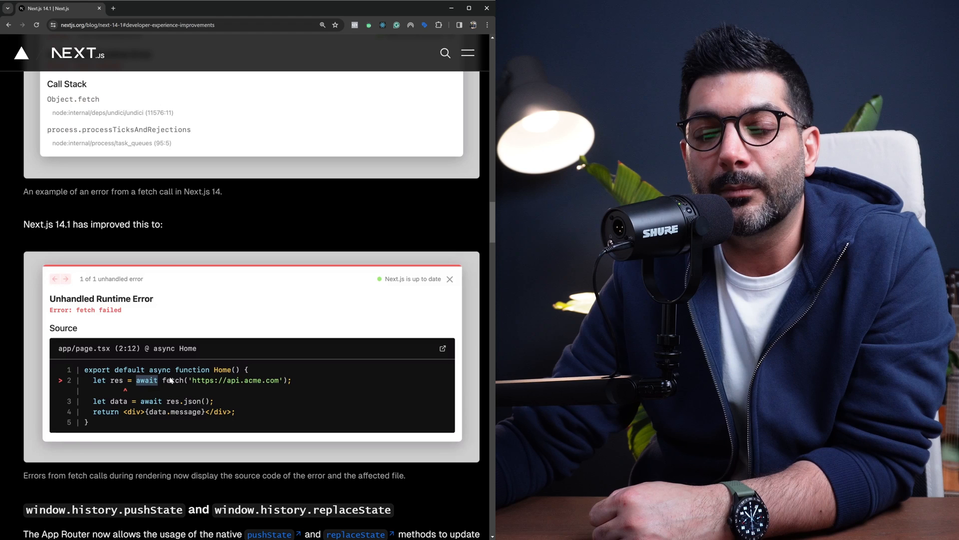
{"action": "mouse_move", "coordinate": [186, 401]}
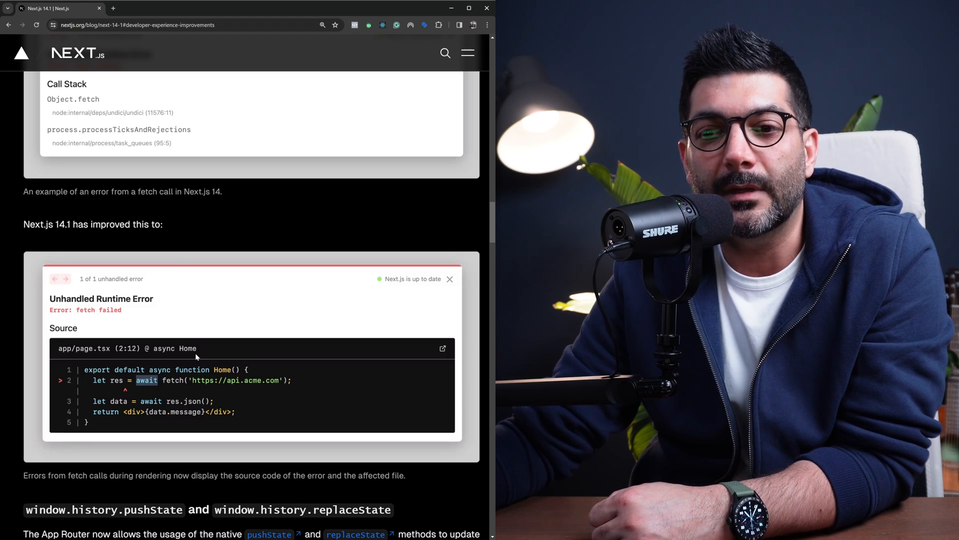
{"action": "scroll", "scroll_direction": "down", "scroll_amount": 3}
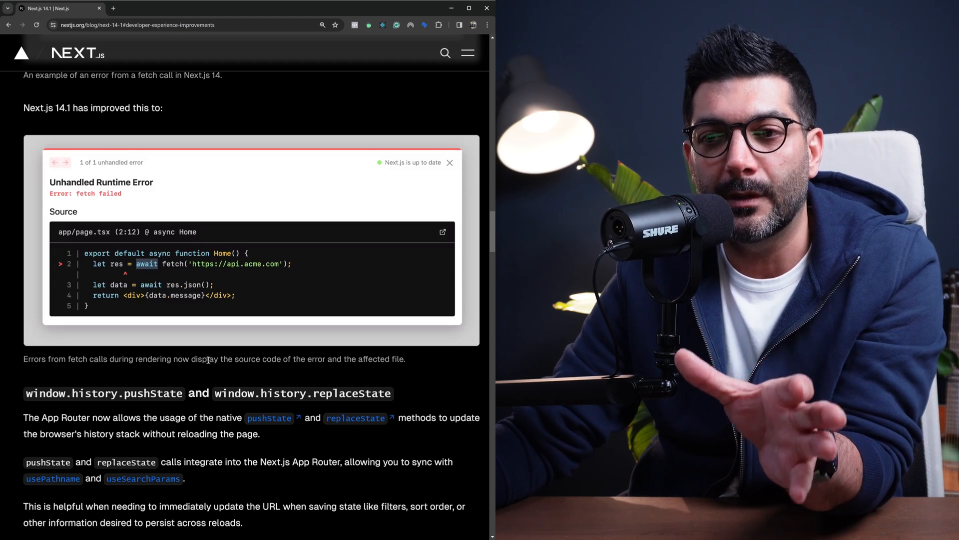
{"action": "scroll", "scroll_direction": "down", "scroll_amount": 3}
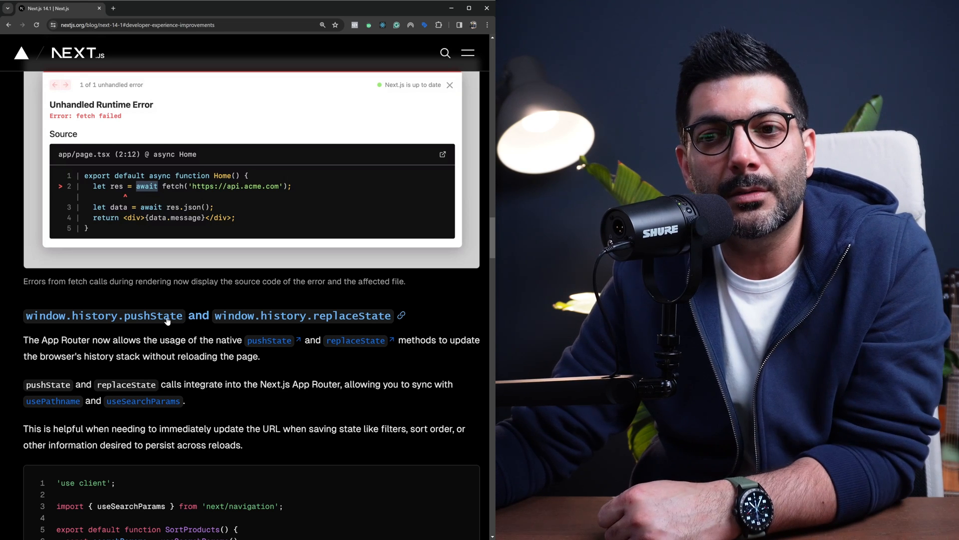
{"action": "scroll", "scroll_direction": "down", "scroll_amount": 3}
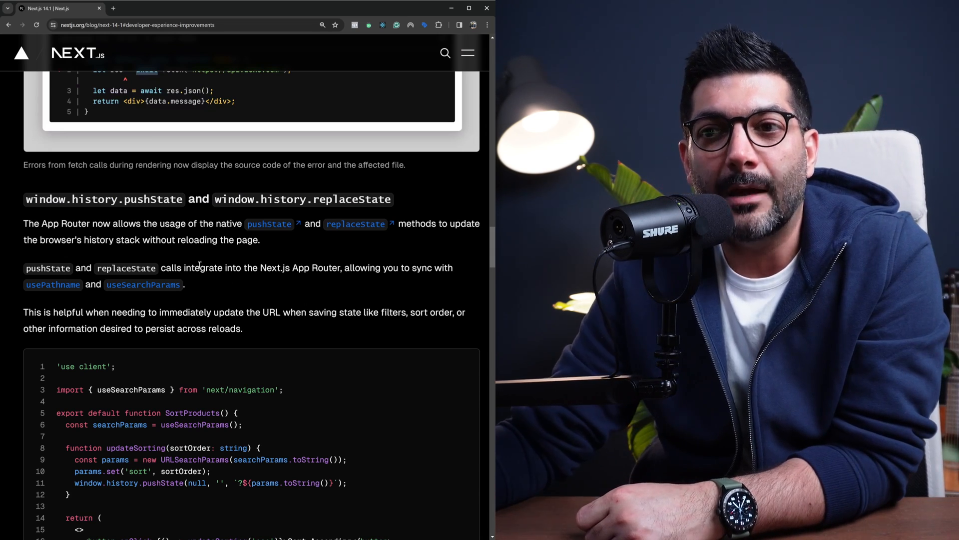
{"action": "left_click_drag", "start_coordinate": [174, 239], "coordinate": [259, 240]}
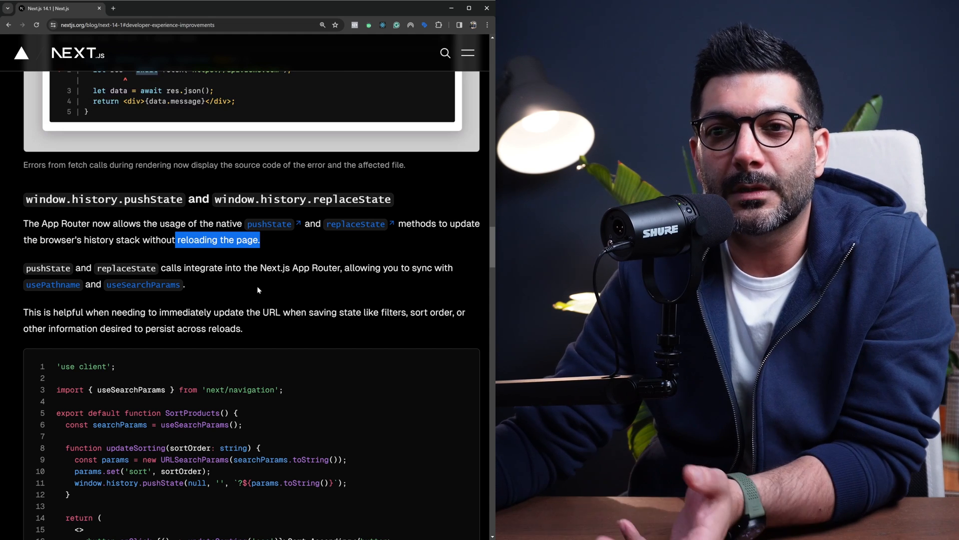
{"action": "scroll", "scroll_direction": "down", "scroll_amount": 3}
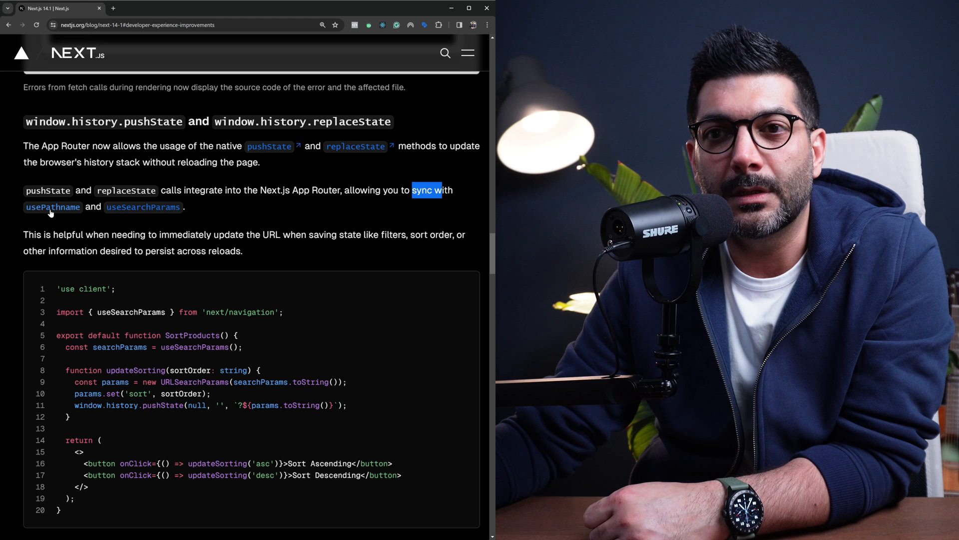
{"action": "scroll", "scroll_direction": "down", "scroll_amount": 3}
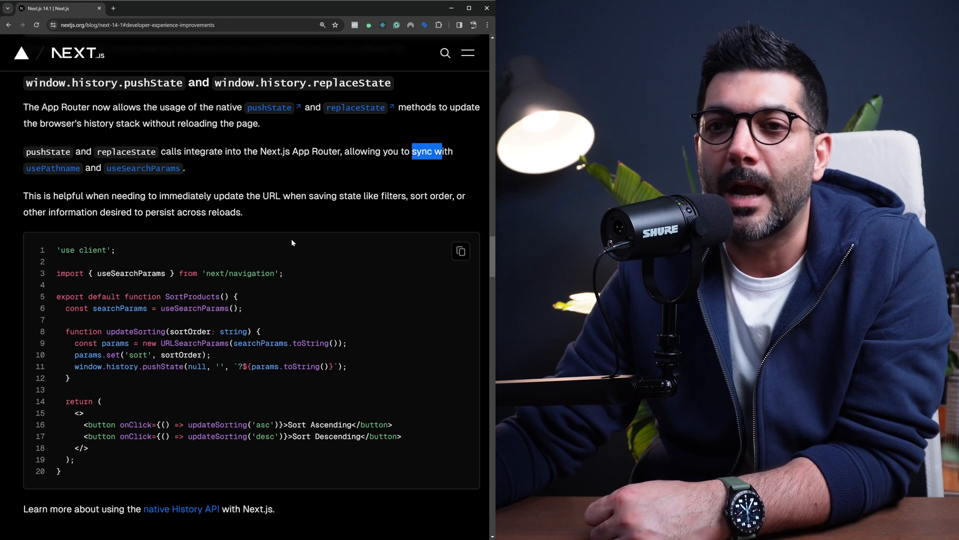
{"action": "scroll", "scroll_direction": "down", "scroll_amount": 3}
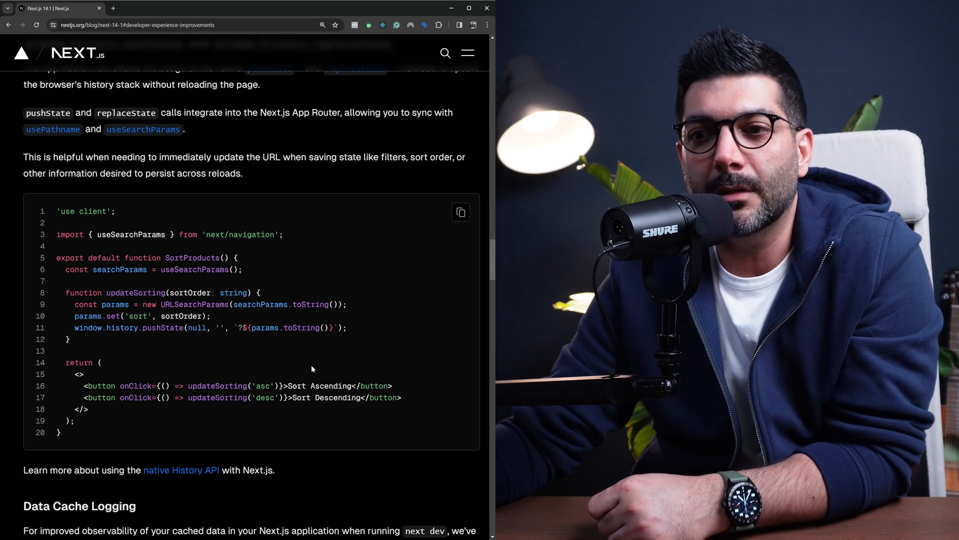
{"action": "double_click", "coordinate": [217, 386]}
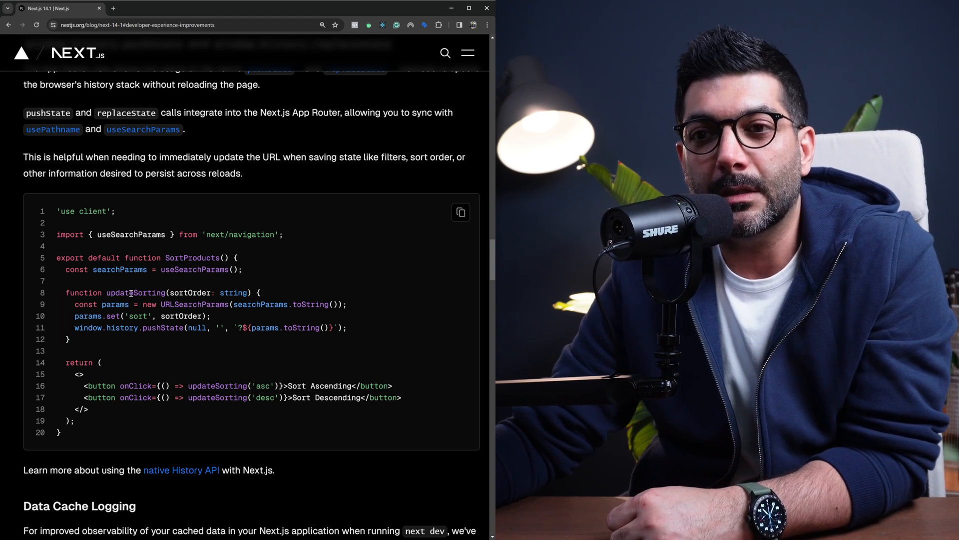
{"action": "double_click", "coordinate": [135, 293]}
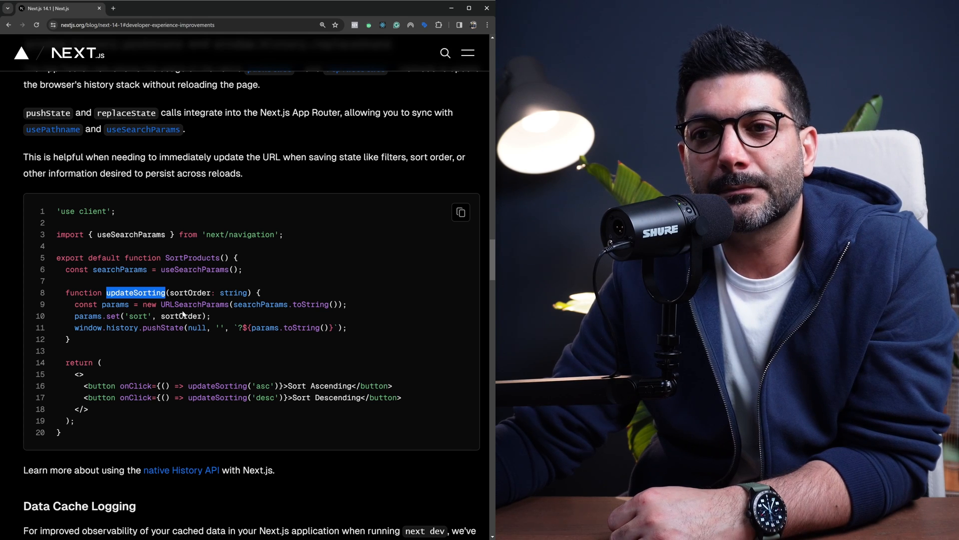
{"action": "double_click", "coordinate": [259, 303]}
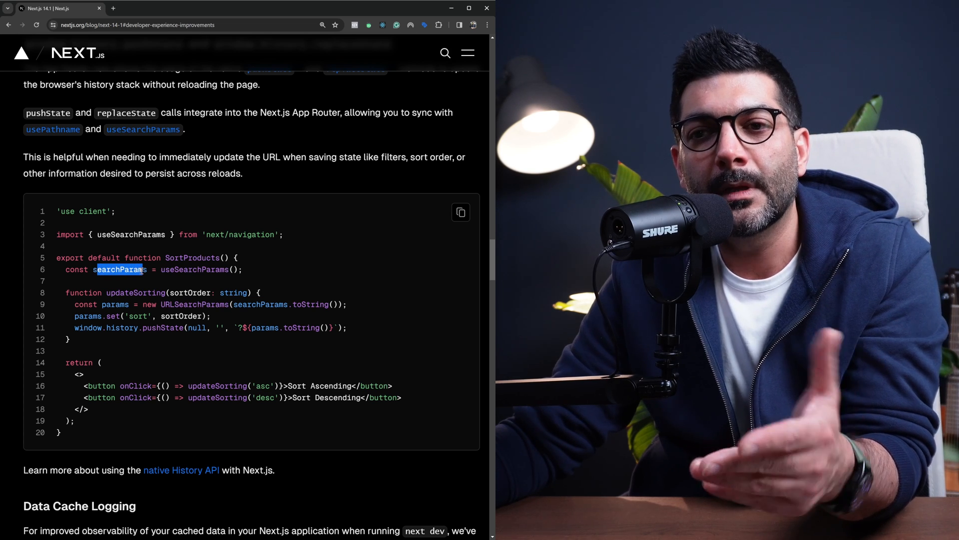
{"action": "mouse_move", "coordinate": [136, 280]}
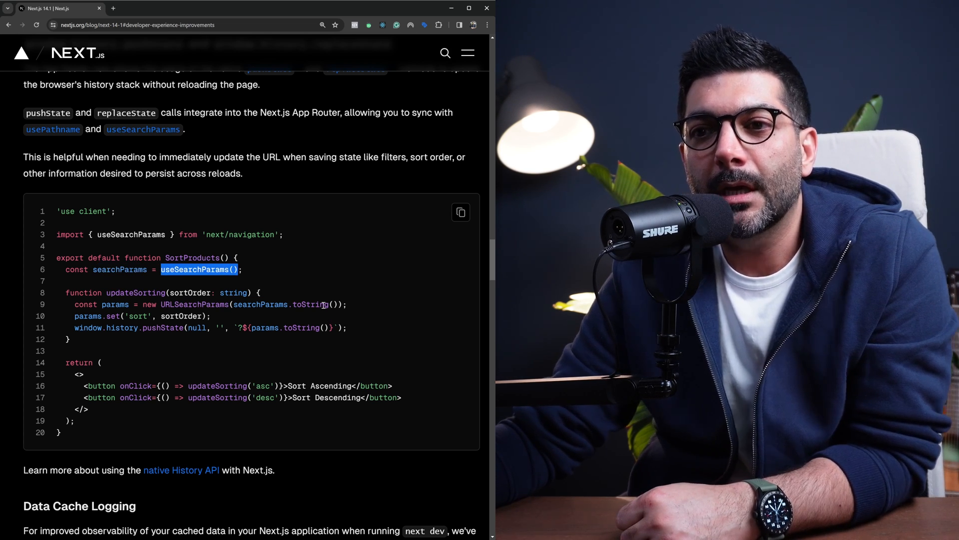
{"action": "double_click", "coordinate": [179, 316]}
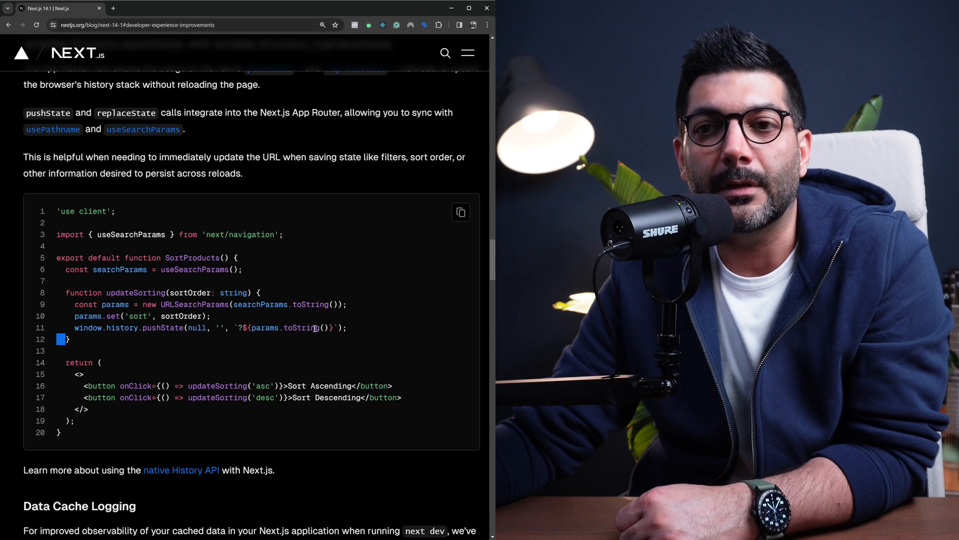
{"action": "double_click", "coordinate": [163, 328]}
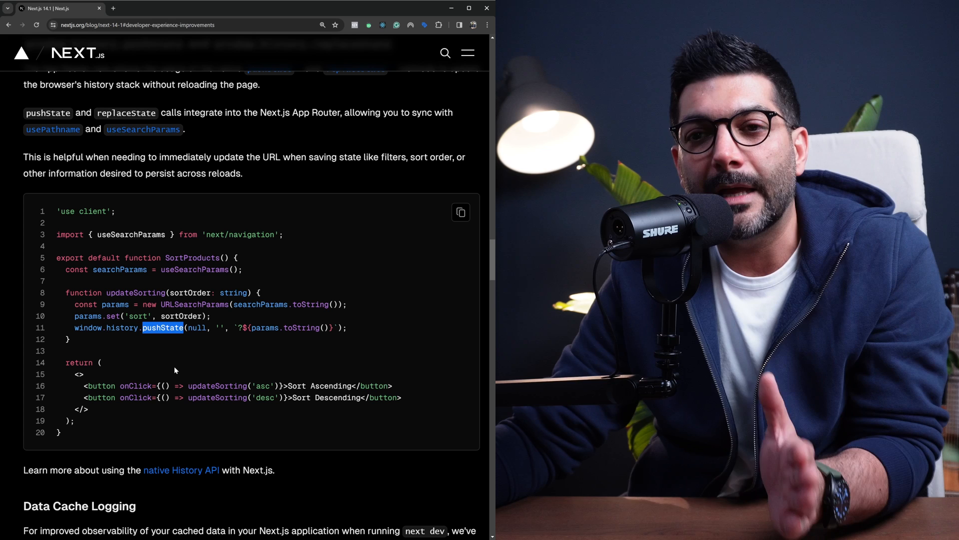
Step: Scroll the native History API docs page to the pushState example
{"action": "scroll", "scroll_direction": "down", "scroll_amount": 3}
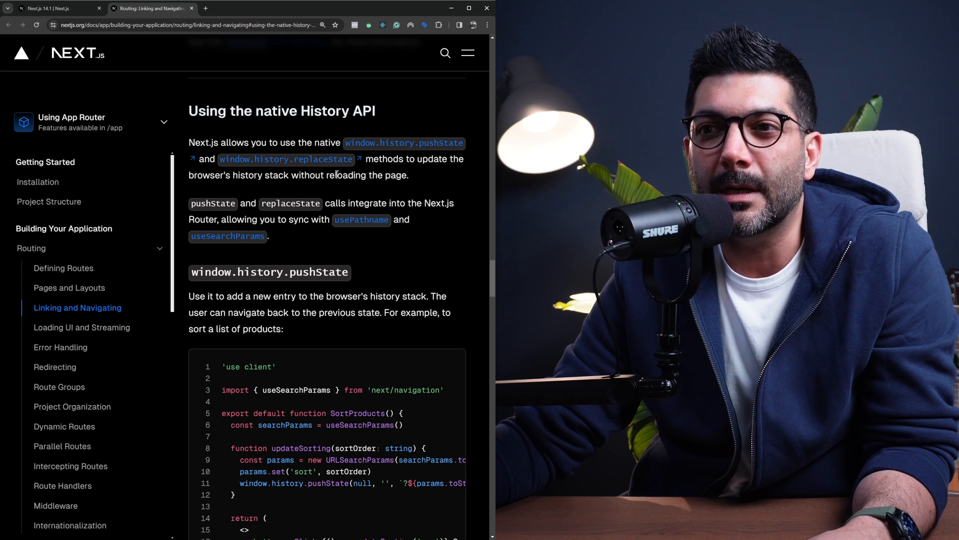
{"action": "mouse_move", "coordinate": [420, 147]}
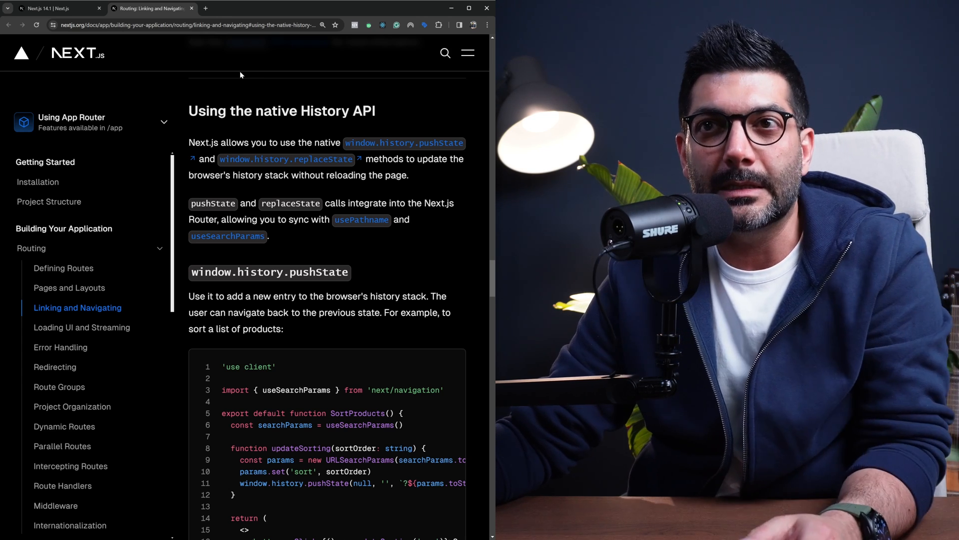
Step: Return to the release post tab and reach the Data Cache Logging section with its next.config.js example
{"action": "left_click", "coordinate": [55, 8]}
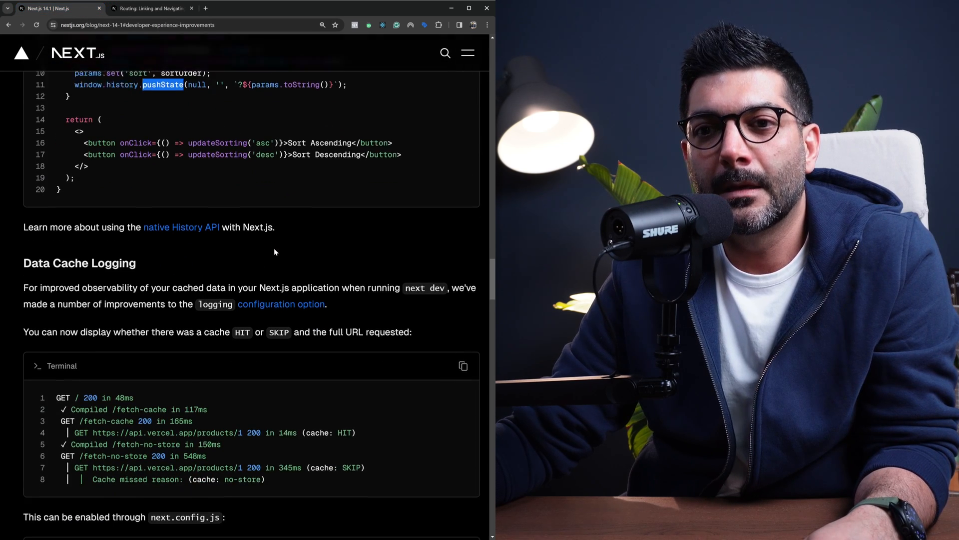
{"action": "scroll", "scroll_direction": "down", "scroll_amount": 3}
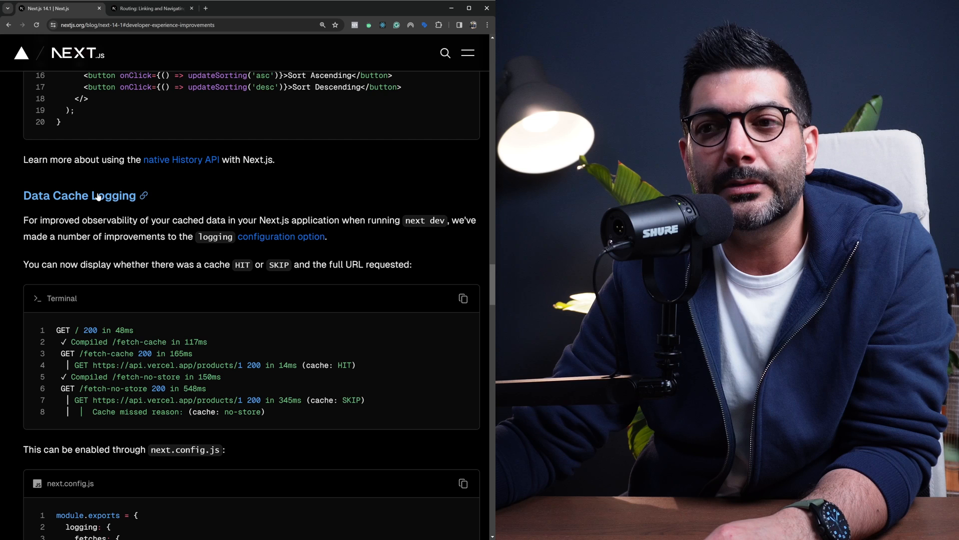
{"action": "scroll", "scroll_direction": "down", "scroll_amount": 3}
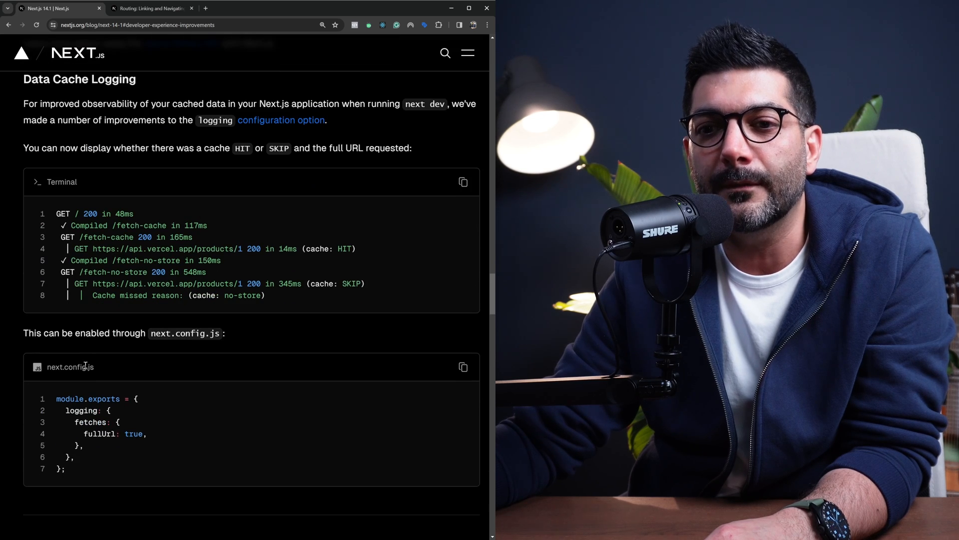
{"action": "double_click", "coordinate": [70, 367]}
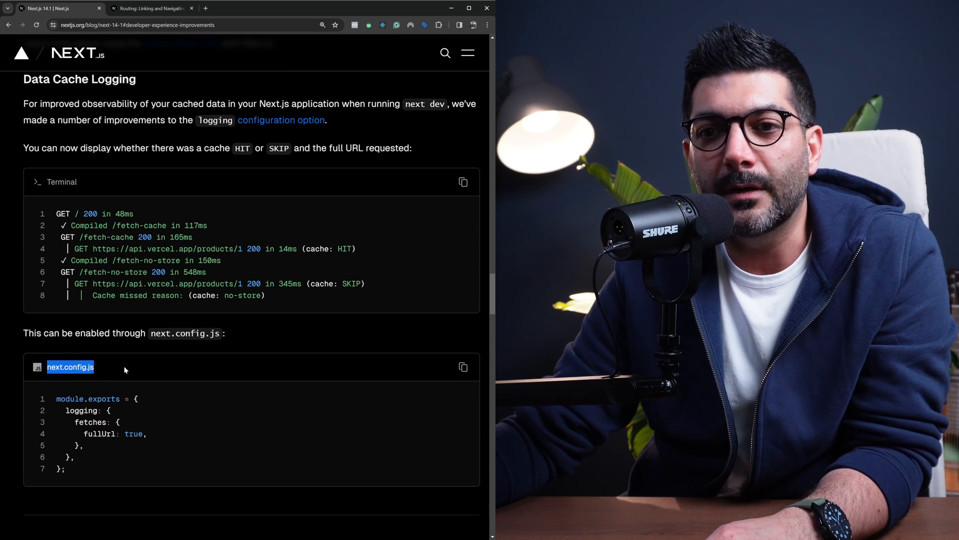
{"action": "double_click", "coordinate": [89, 422]}
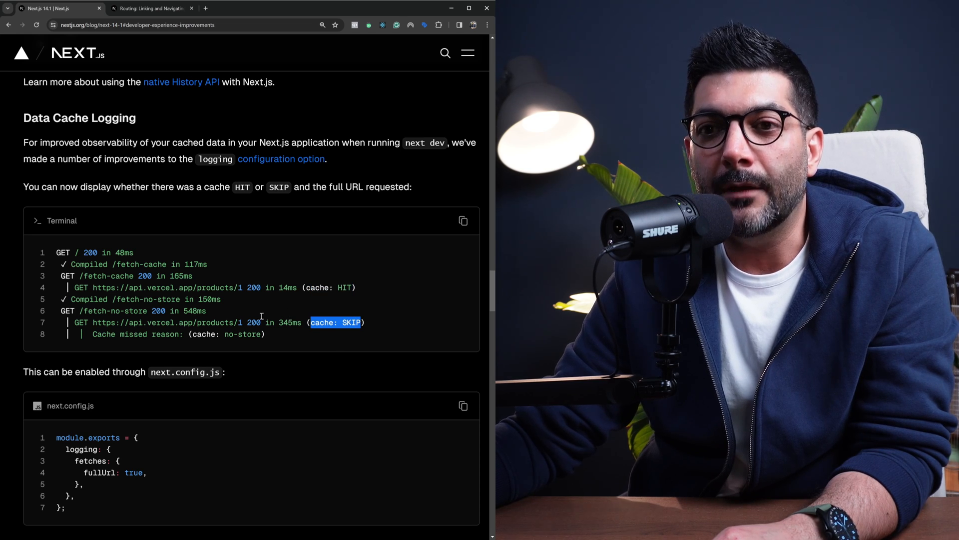
{"action": "mouse_move", "coordinate": [280, 334]}
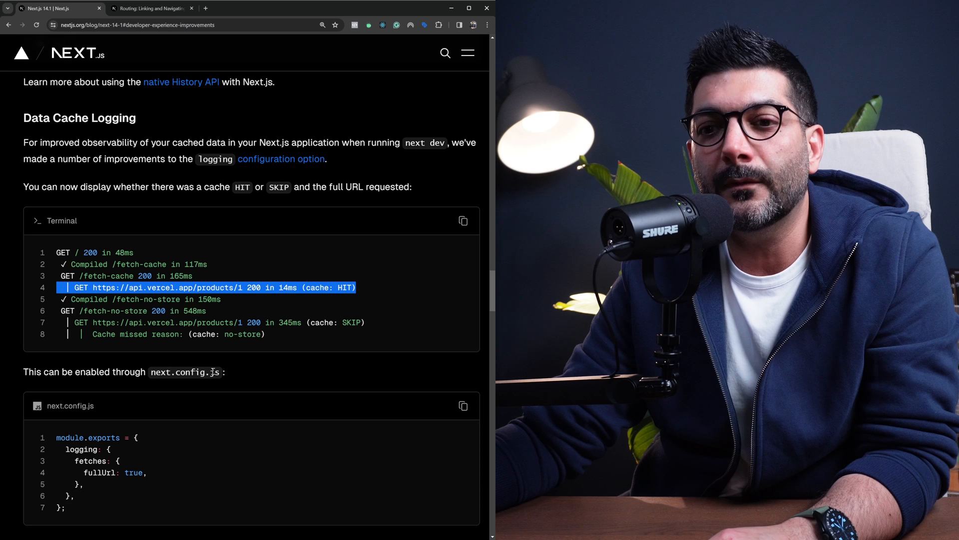
Step: Read the logging config example, highlighting the fetches key, down to the next/image picture heading
{"action": "scroll", "scroll_direction": "down", "scroll_amount": 3}
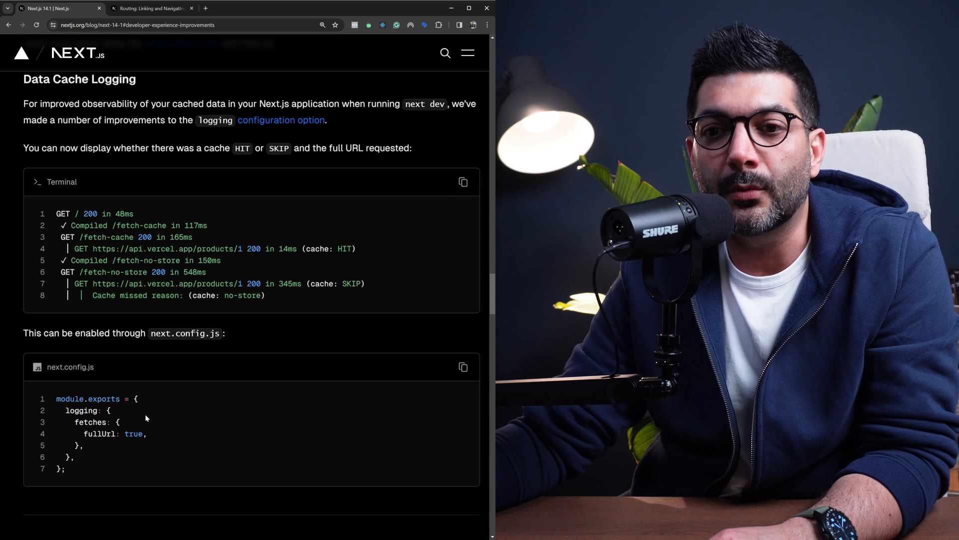
{"action": "double_click", "coordinate": [331, 249]}
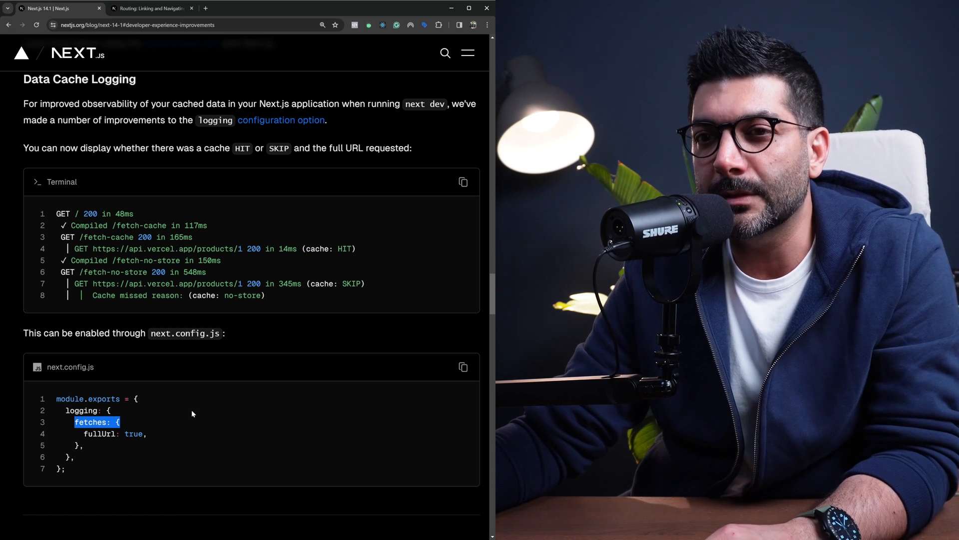
{"action": "scroll", "scroll_direction": "down", "scroll_amount": 3}
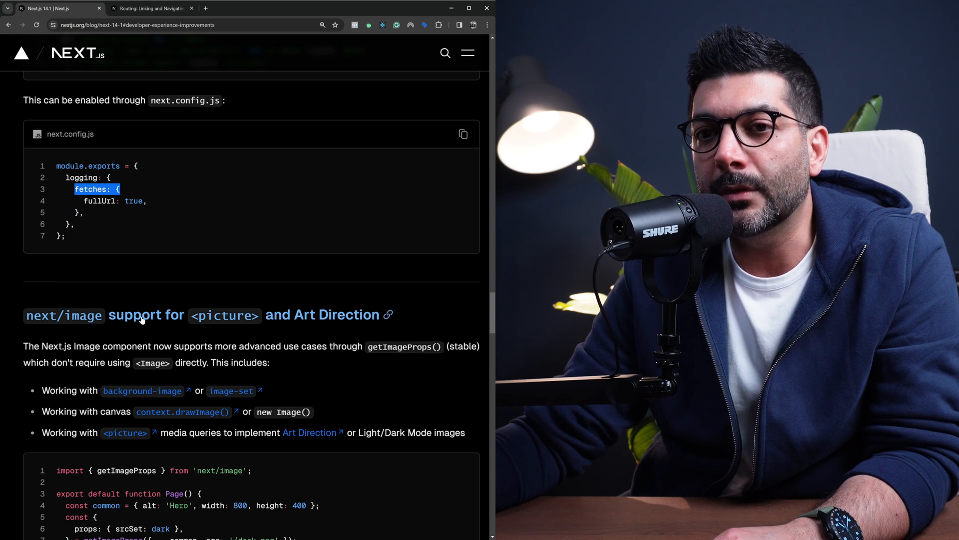
Step: Scroll through the next/image <picture> and Art Direction section to the Parallel & Intercepted Routes heading
{"action": "scroll", "scroll_direction": "down", "scroll_amount": 3}
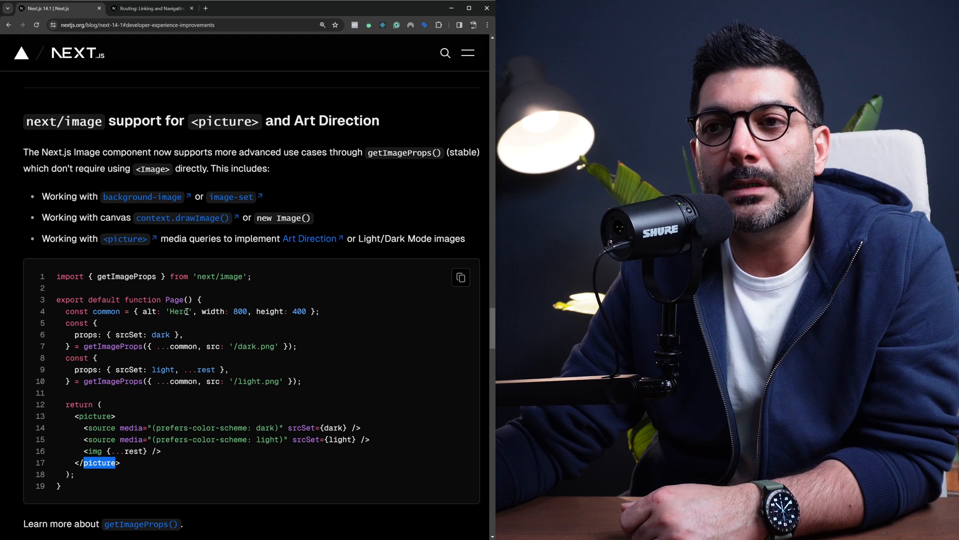
{"action": "mouse_move", "coordinate": [257, 297]}
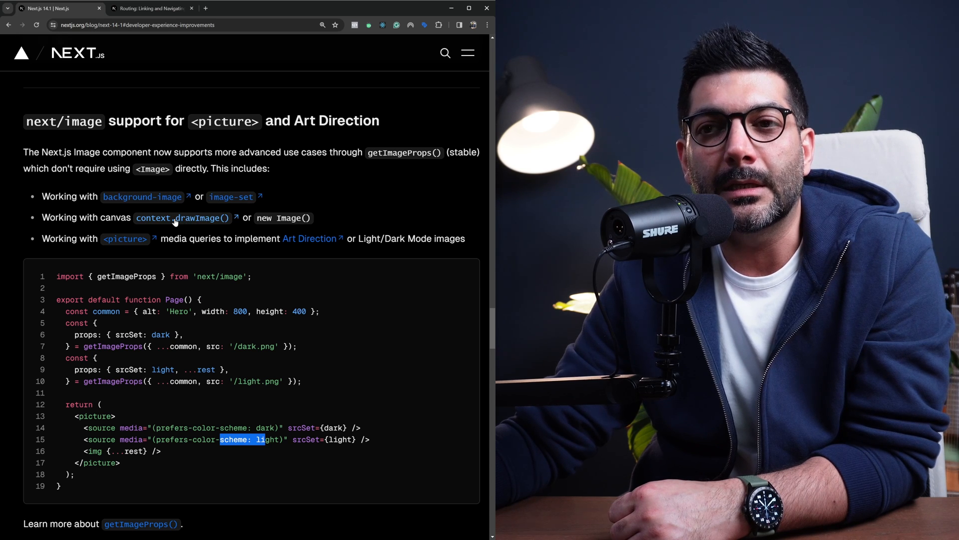
{"action": "mouse_move", "coordinate": [126, 237]}
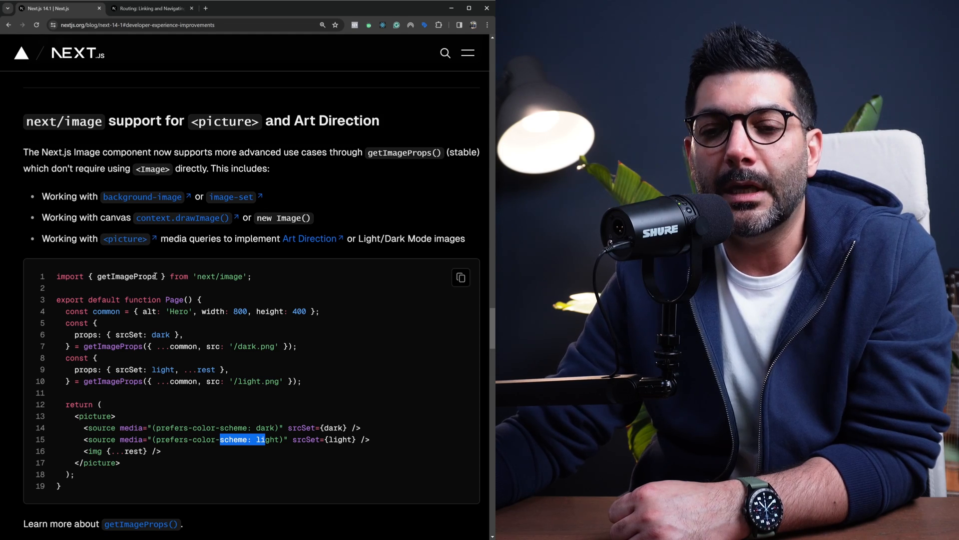
{"action": "scroll", "scroll_direction": "down", "scroll_amount": 3}
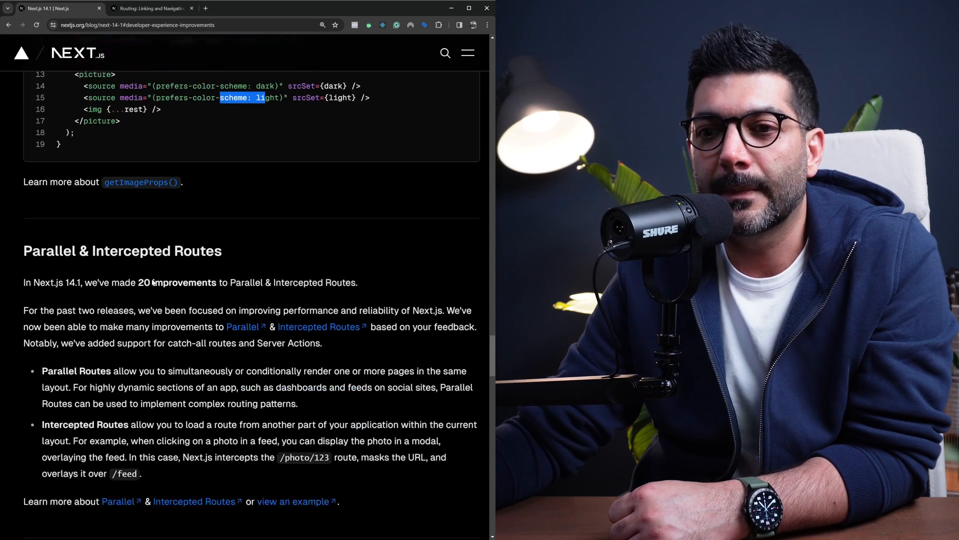
Step: Read the Parallel & Intercepted Routes section, selecting part of its text, down to the Other Improvements list
{"action": "scroll", "scroll_direction": "down", "scroll_amount": 3}
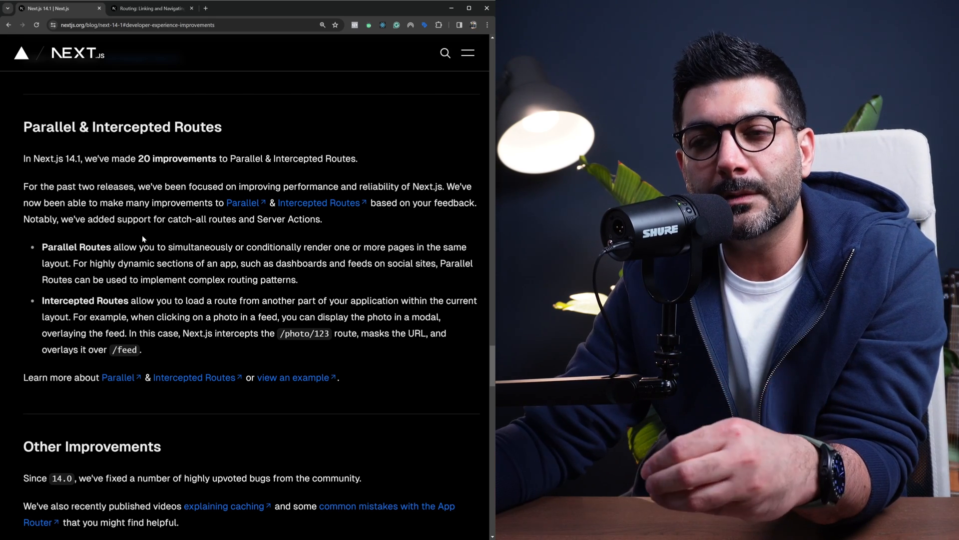
{"action": "left_click_drag", "start_coordinate": [306, 247], "coordinate": [407, 247]}
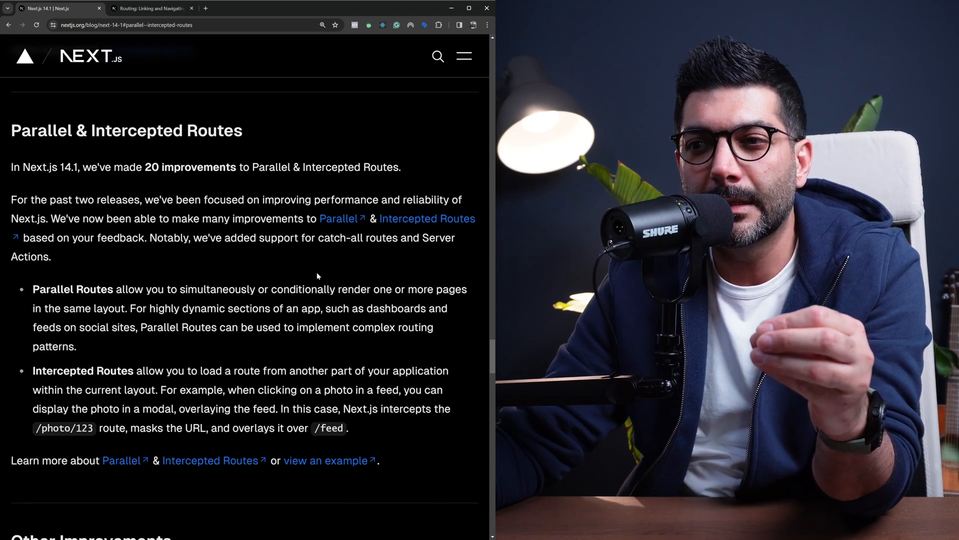
{"action": "scroll", "scroll_direction": "down", "scroll_amount": 3}
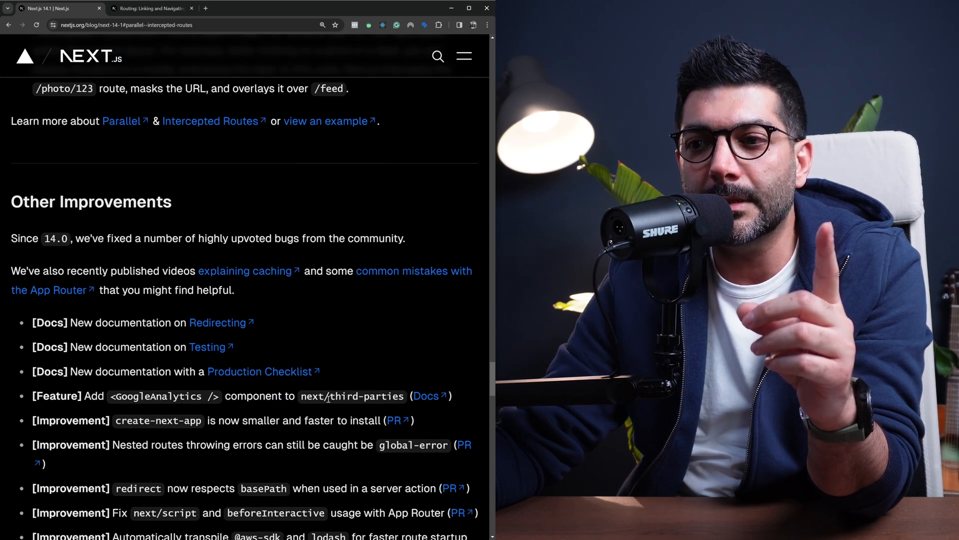
Step: Highlight GoogleAnalytics in Other Improvements and open the Docs link to the Third Party Libraries page
{"action": "double_click", "coordinate": [366, 395]}
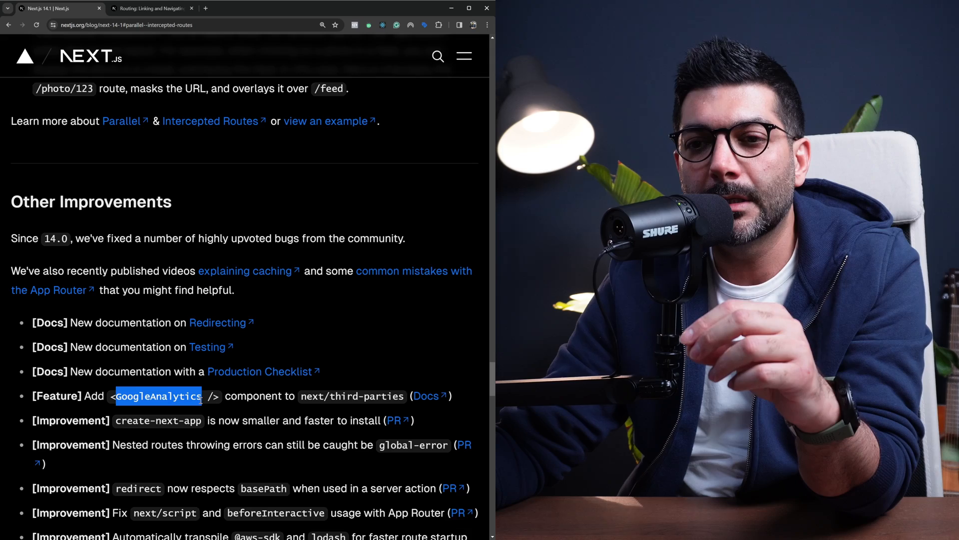
{"action": "scroll", "scroll_direction": "down", "scroll_amount": 3}
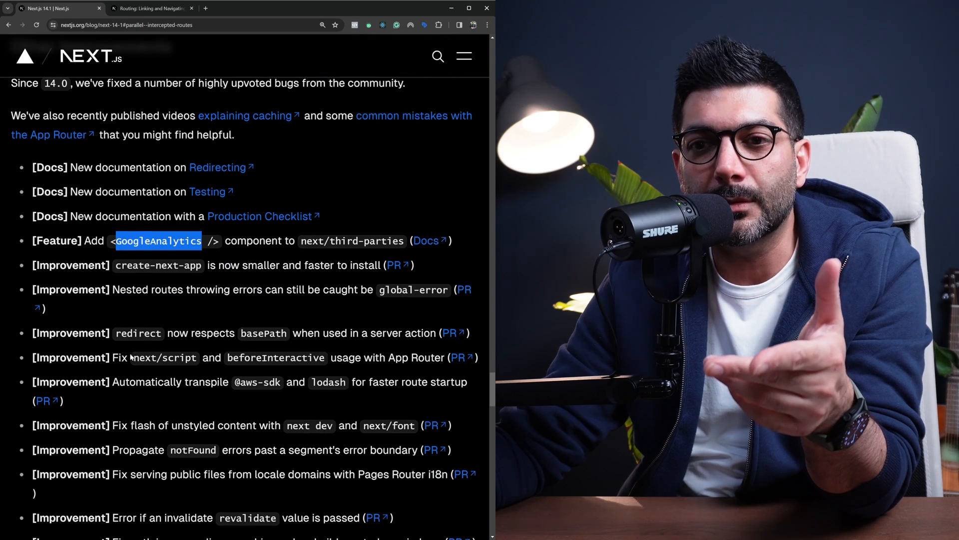
{"action": "scroll", "scroll_direction": "down", "scroll_amount": 3}
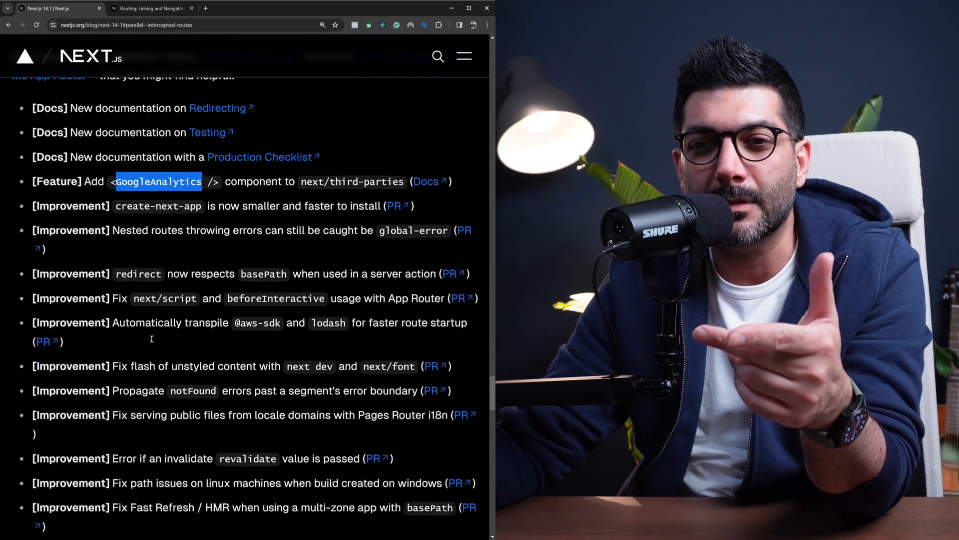
{"action": "scroll", "scroll_direction": "down", "scroll_amount": 3}
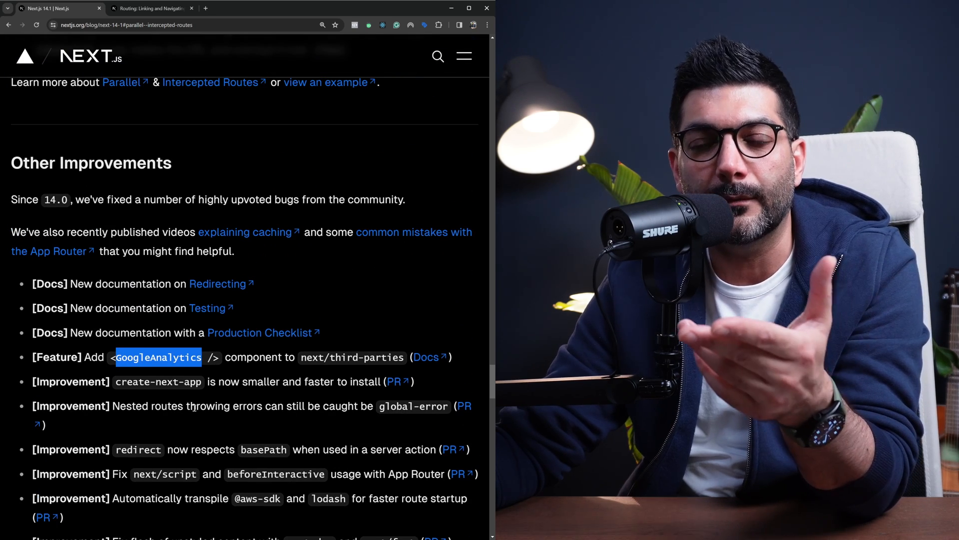
{"action": "mouse_move", "coordinate": [197, 426]}
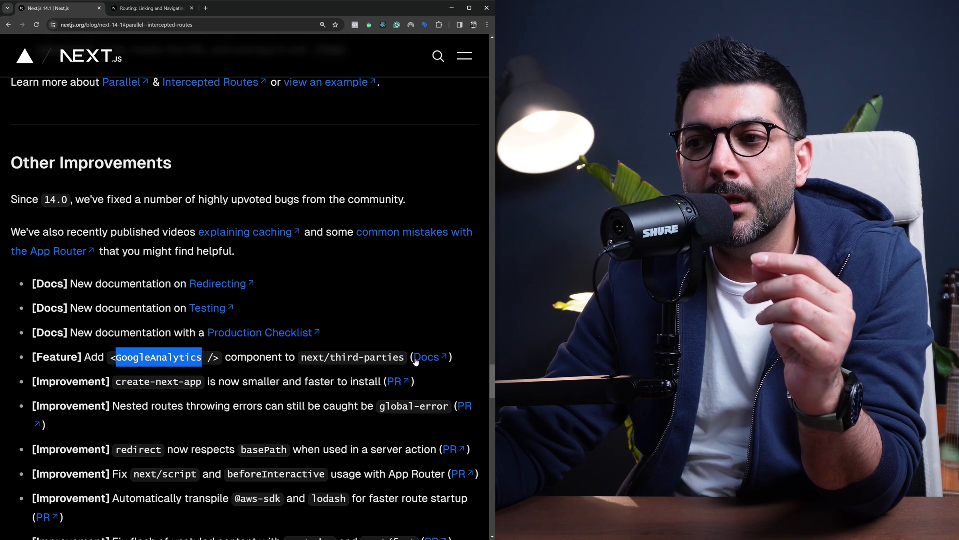
{"action": "left_click", "coordinate": [427, 357]}
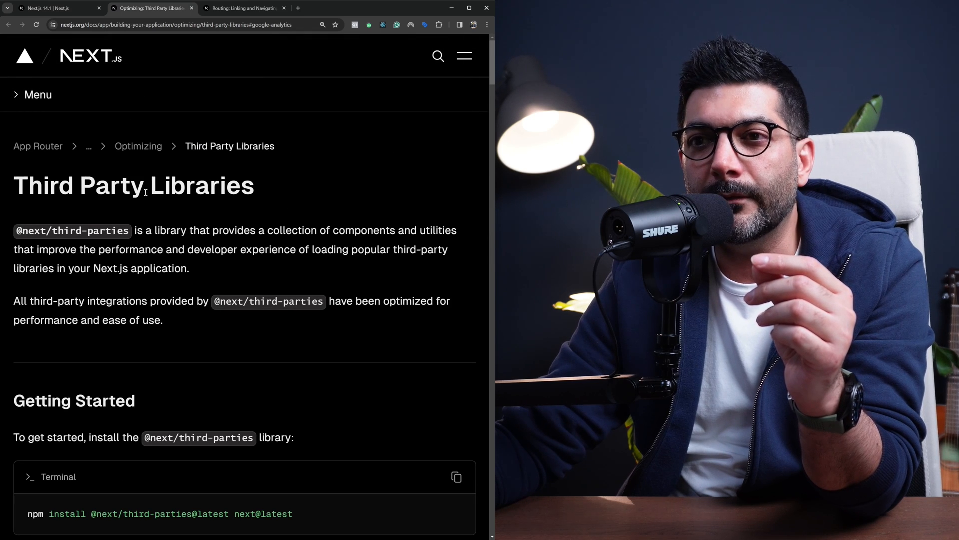
{"action": "left_click_drag", "start_coordinate": [13, 186], "coordinate": [220, 186]}
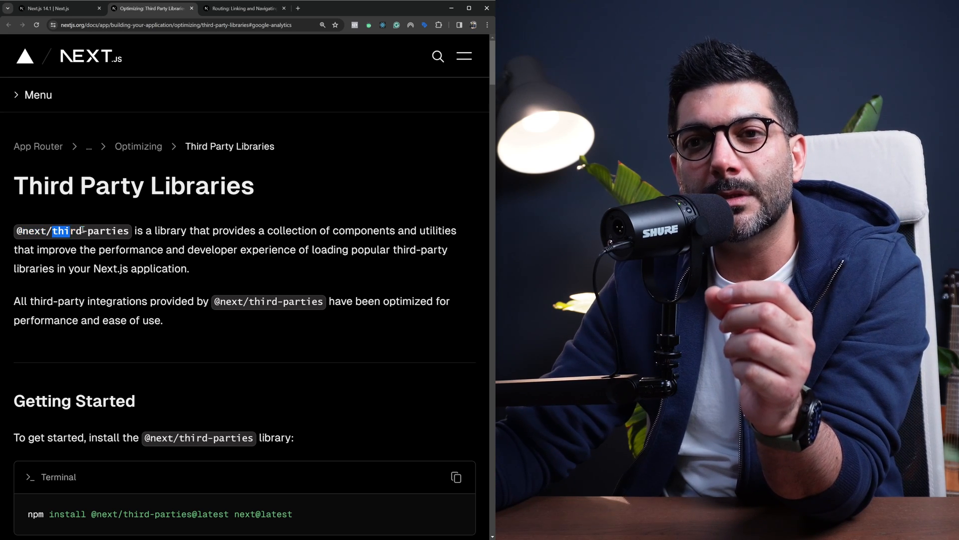
{"action": "scroll", "scroll_direction": "down", "scroll_amount": 3}
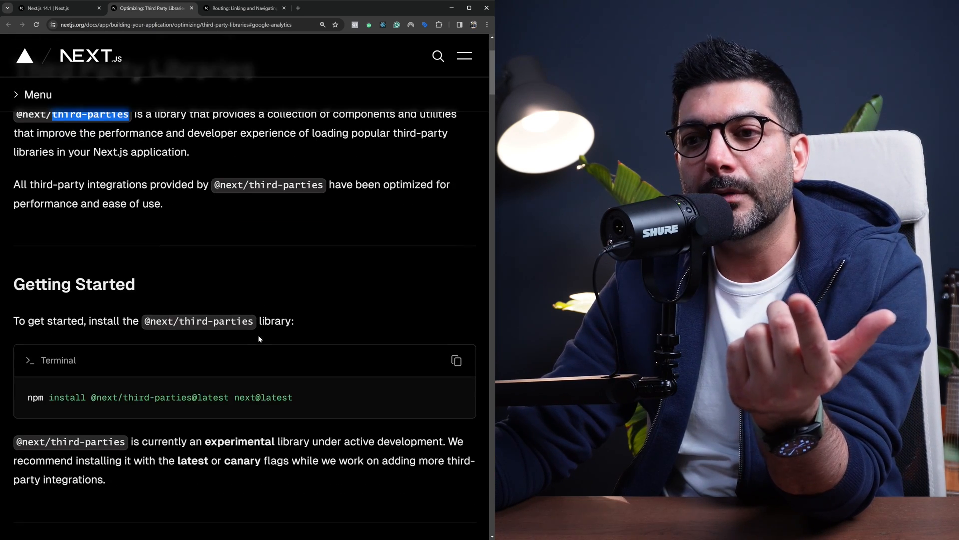
{"action": "scroll", "scroll_direction": "down", "scroll_amount": 3}
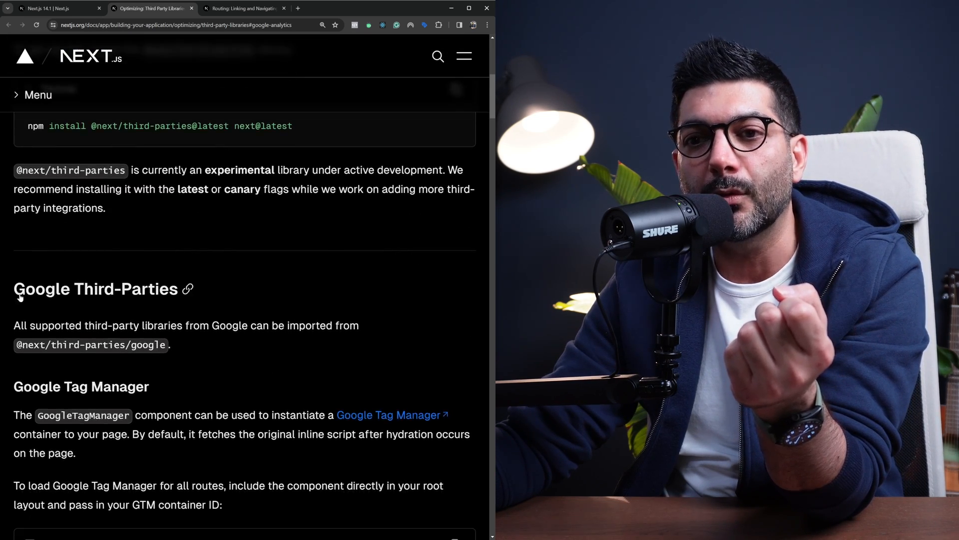
{"action": "scroll", "scroll_direction": "down", "scroll_amount": 3}
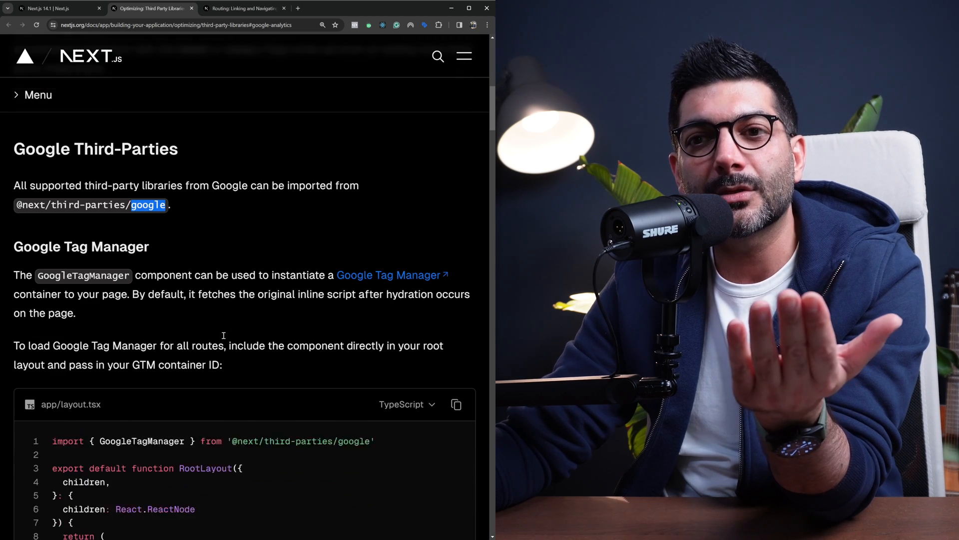
{"action": "scroll", "scroll_direction": "down", "scroll_amount": 3}
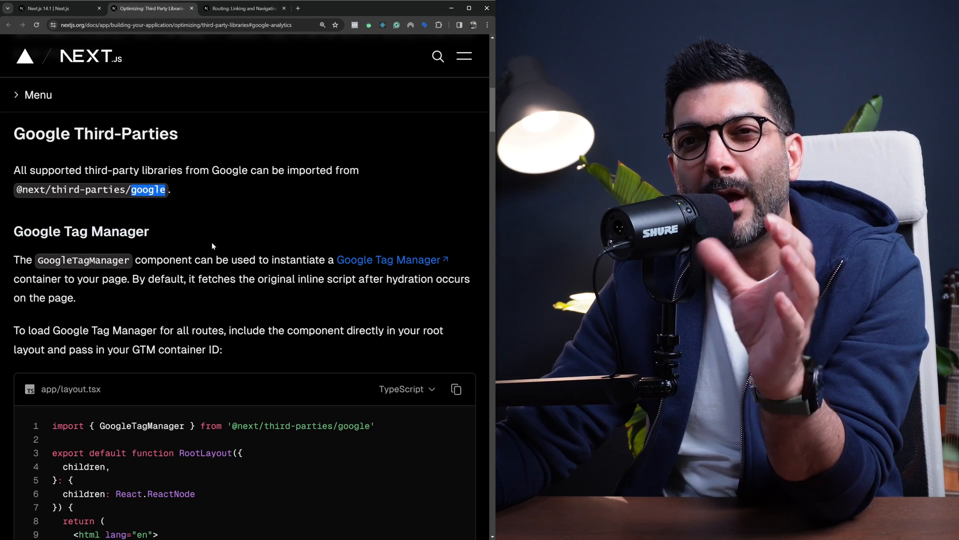
Step: Continue past the Google Tag Manager layout and page examples to the Sending Events section
{"action": "scroll", "scroll_direction": "down", "scroll_amount": 3}
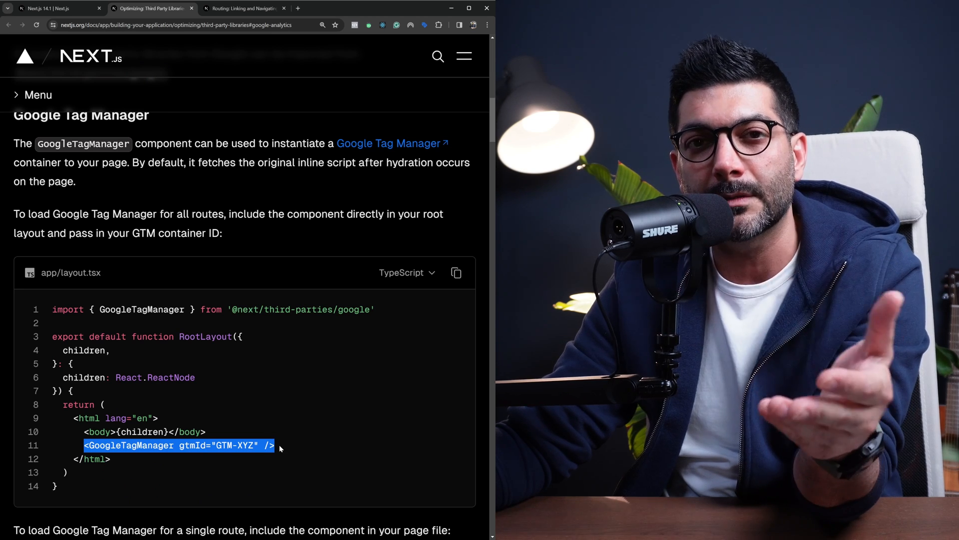
{"action": "mouse_move", "coordinate": [238, 401]}
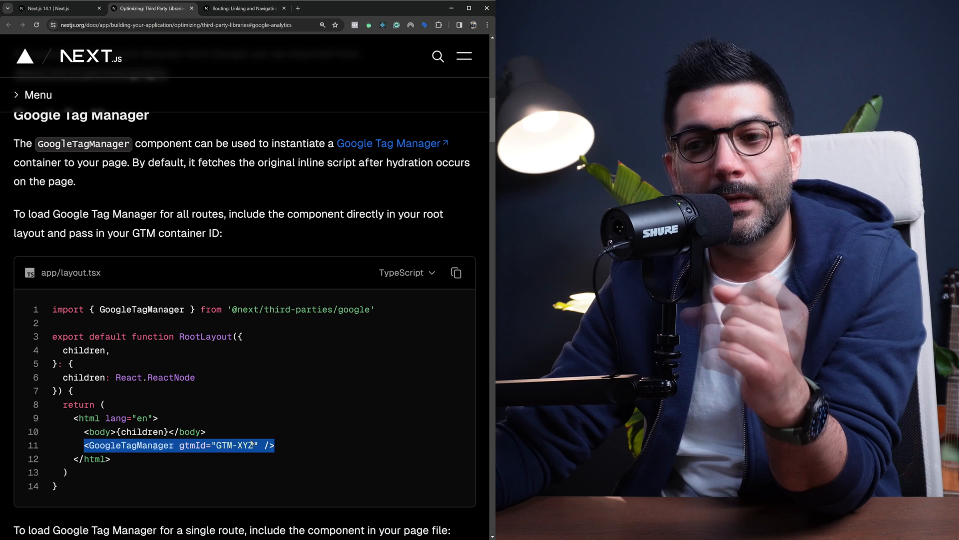
{"action": "scroll", "scroll_direction": "down", "scroll_amount": 3}
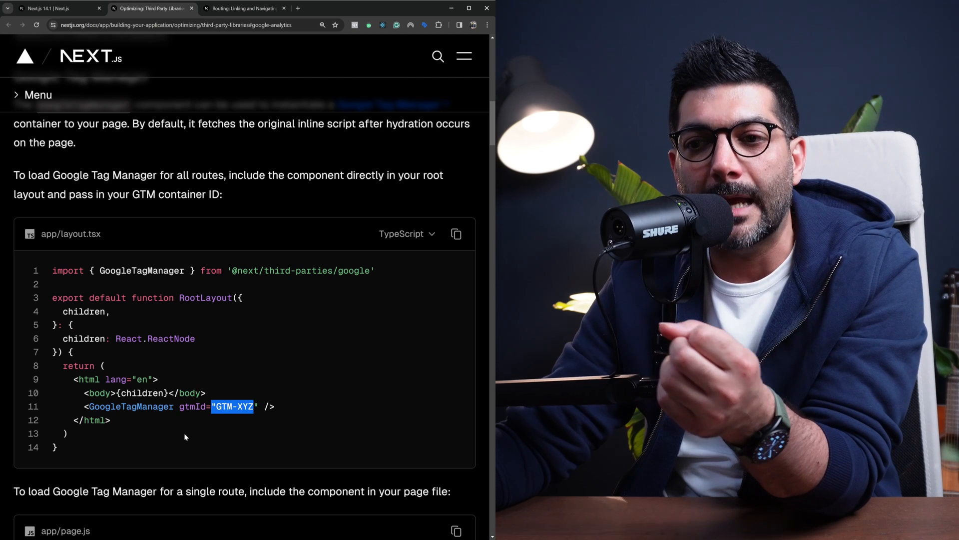
{"action": "scroll", "scroll_direction": "down", "scroll_amount": 3}
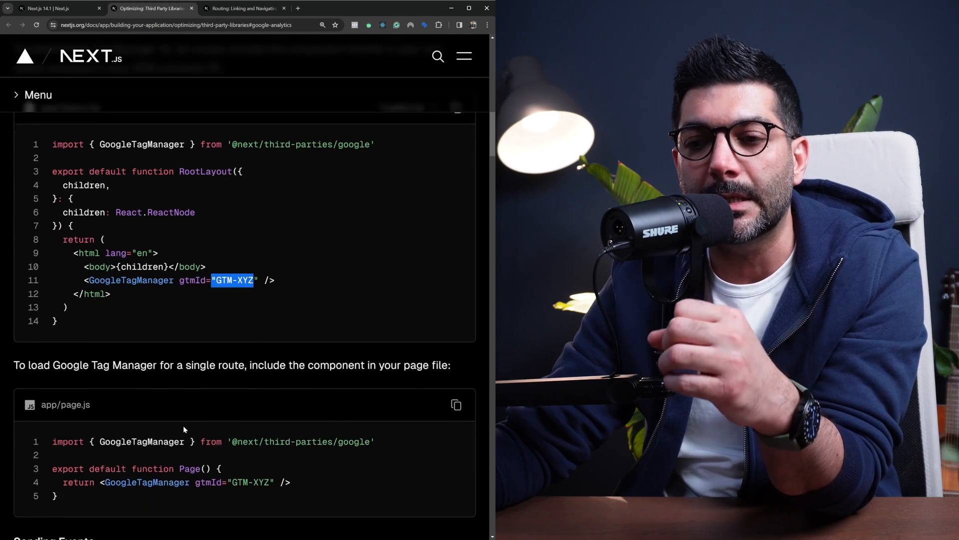
{"action": "scroll", "scroll_direction": "down", "scroll_amount": 3}
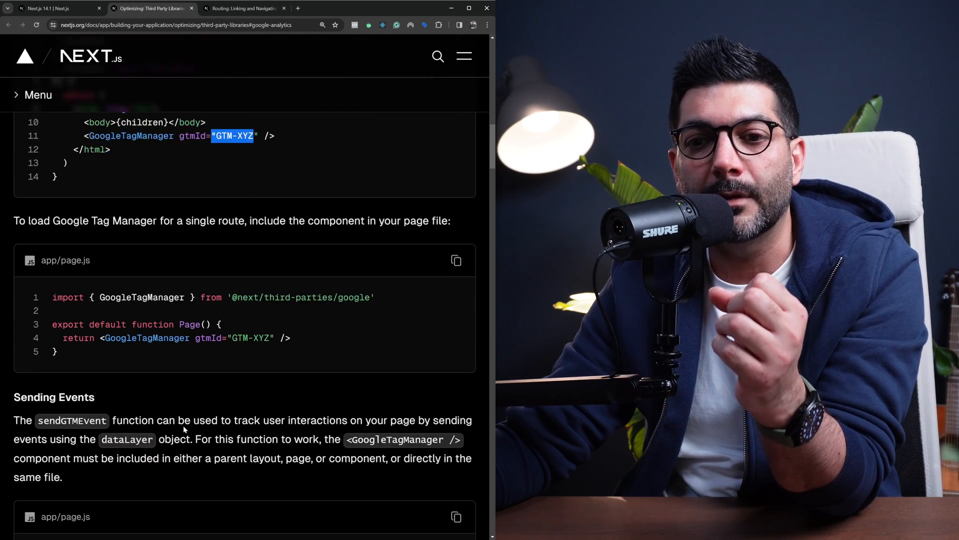
Step: Jump to the YouTube Embed section via On this page and highlight text in its description
{"action": "left_click", "coordinate": [38, 95]}
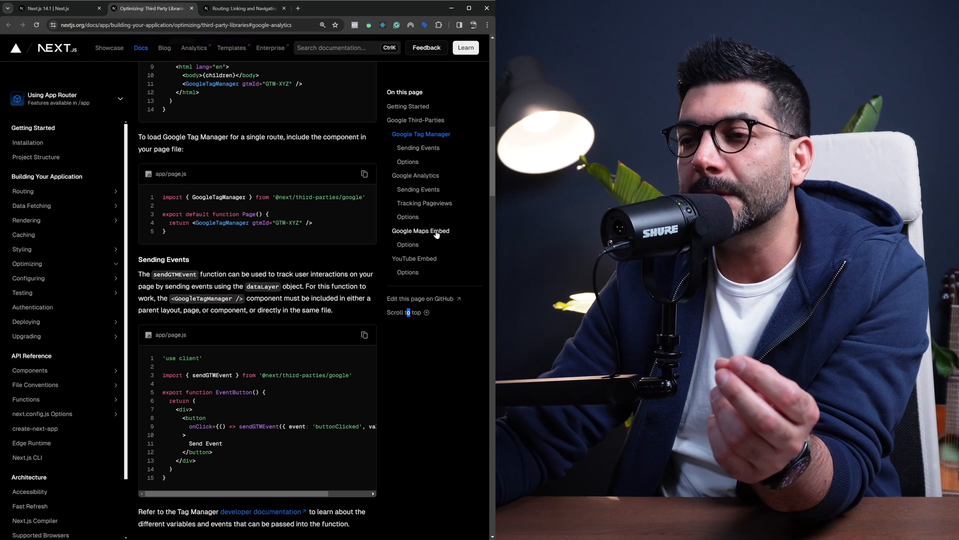
{"action": "left_click", "coordinate": [414, 258]}
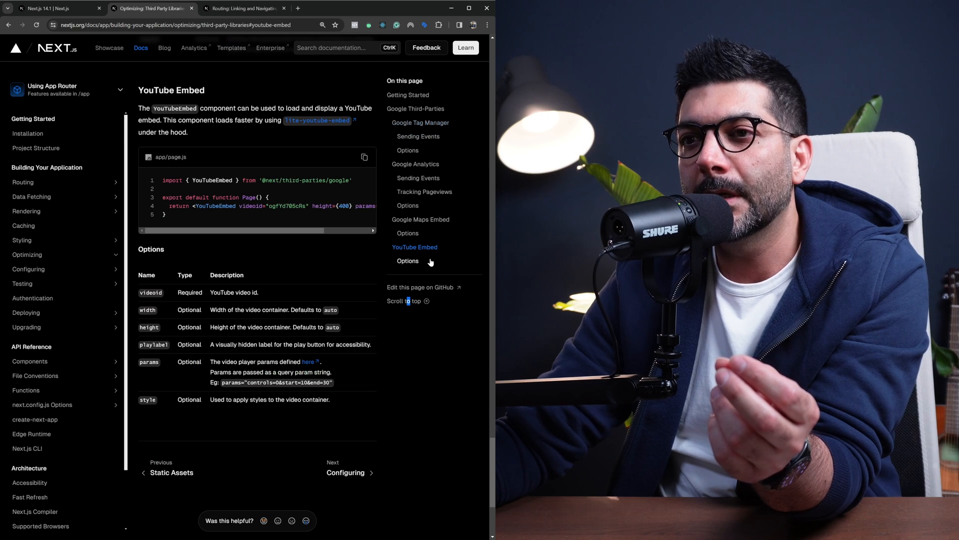
{"action": "double_click", "coordinate": [216, 206]}
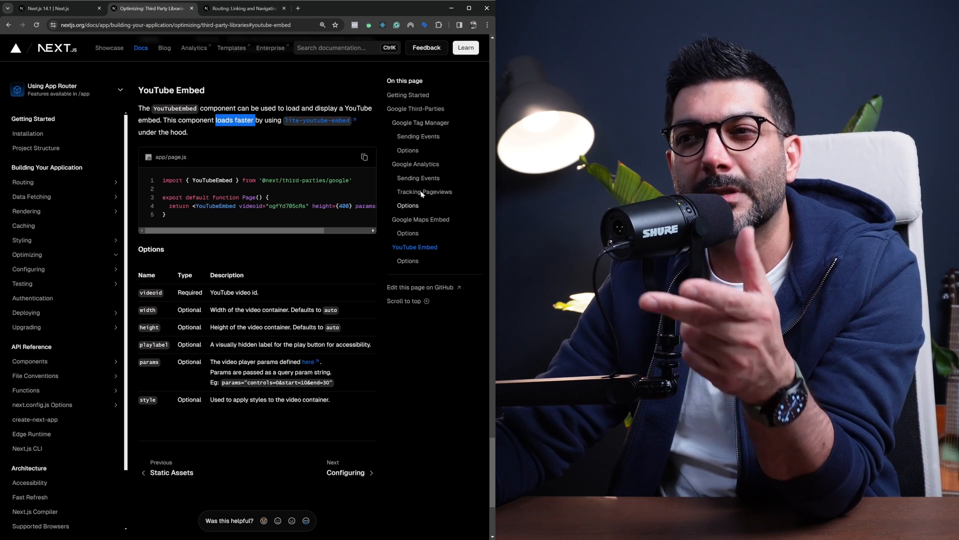
{"action": "mouse_move", "coordinate": [440, 82]}
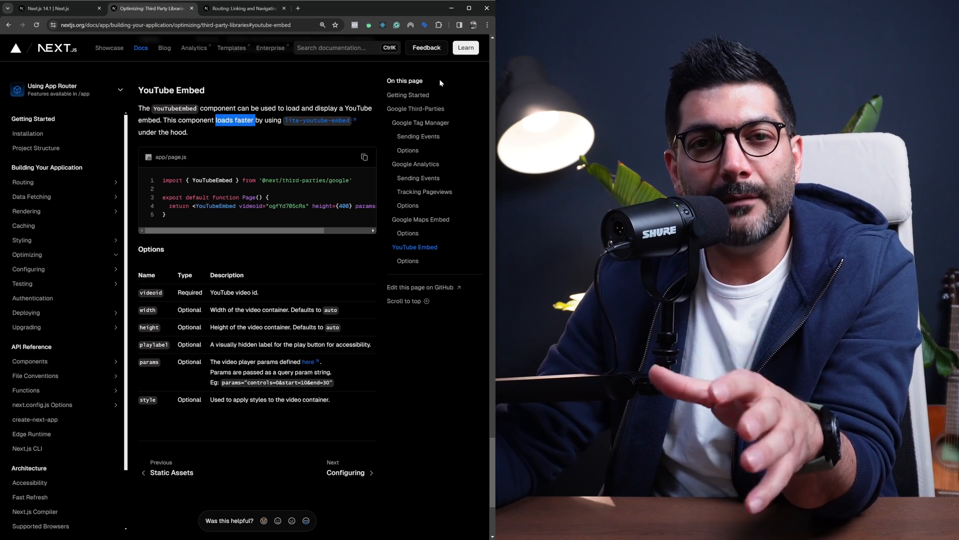